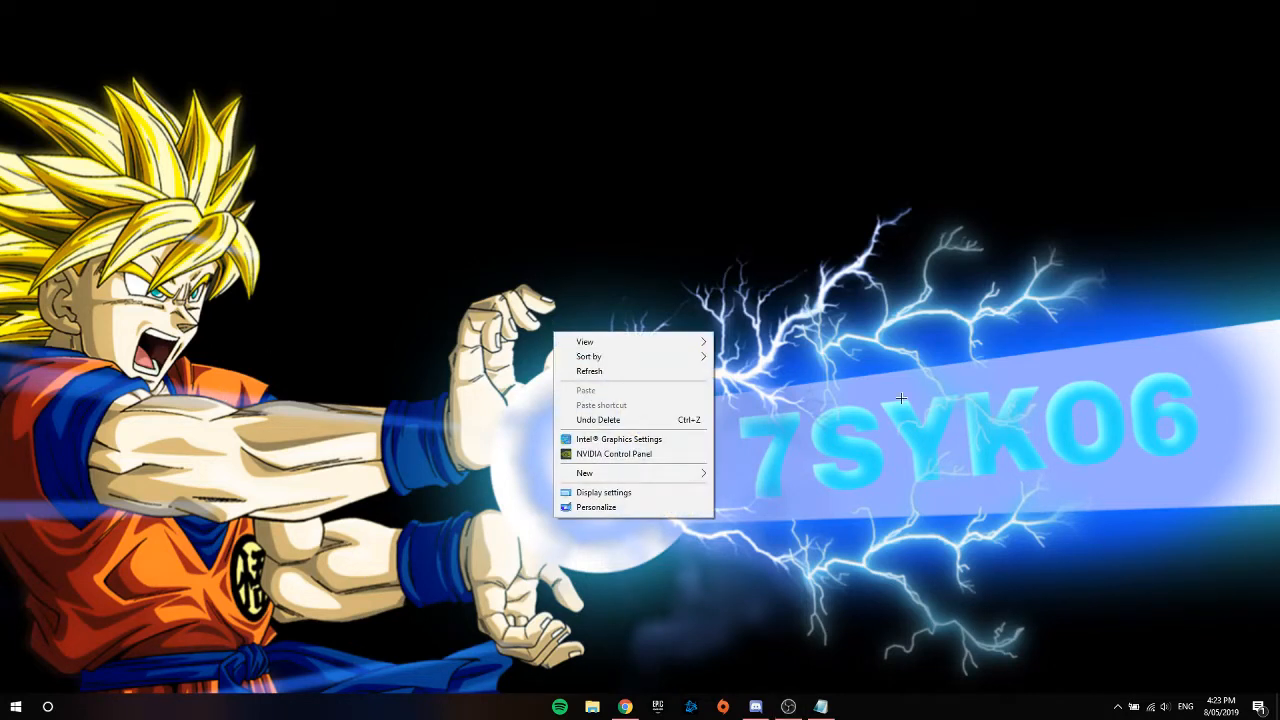
{"action": "mouse_move", "coordinate": [392, 363]}
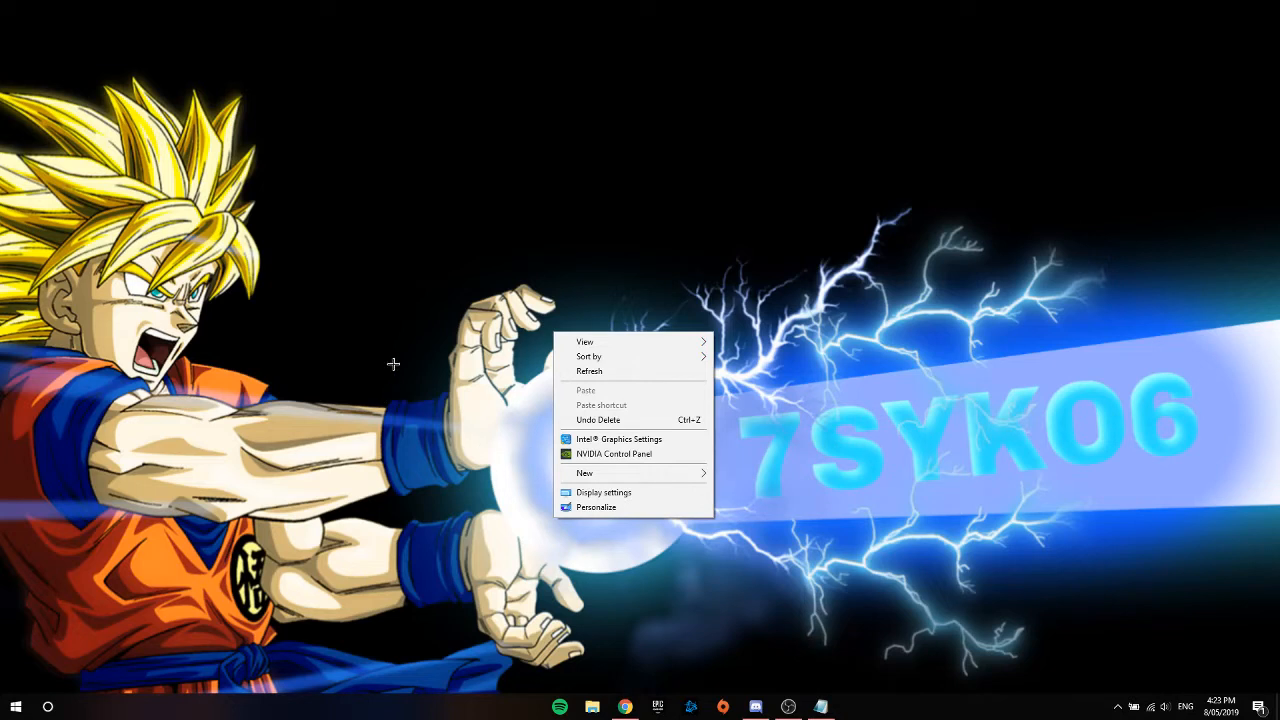
{"action": "mouse_move", "coordinate": [614, 453]}
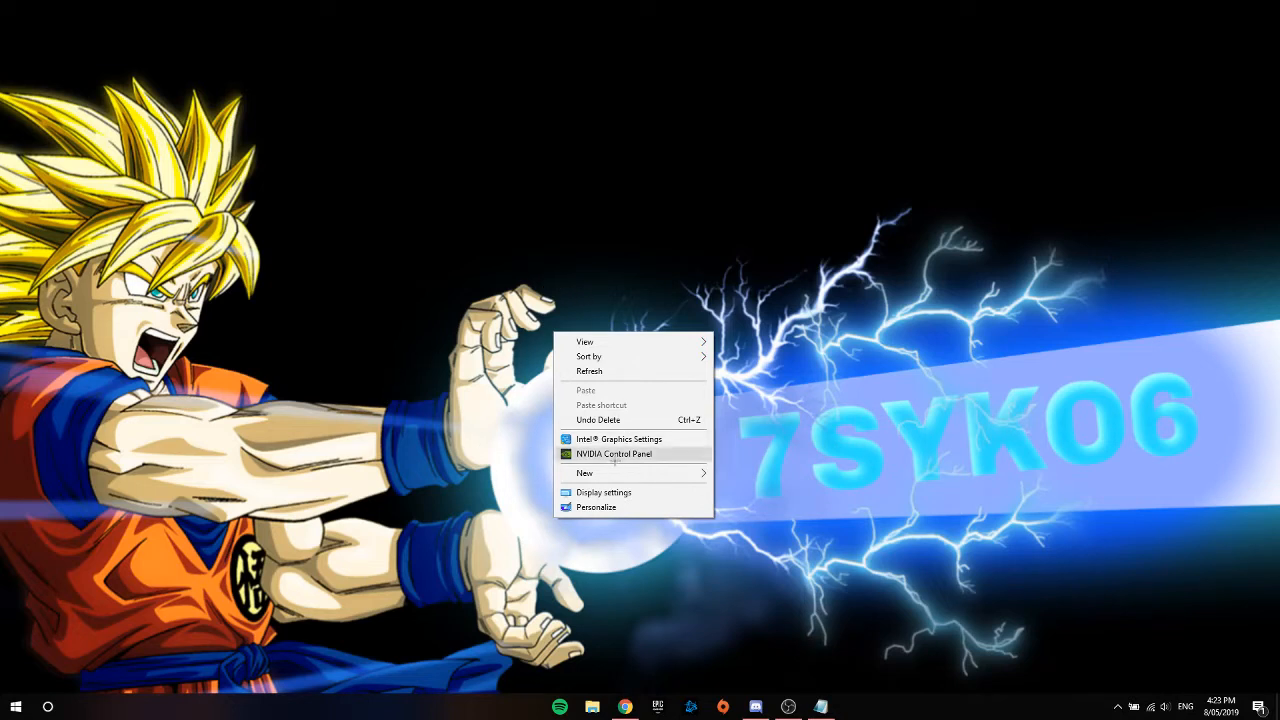
{"action": "mouse_move", "coordinate": [582, 453]}
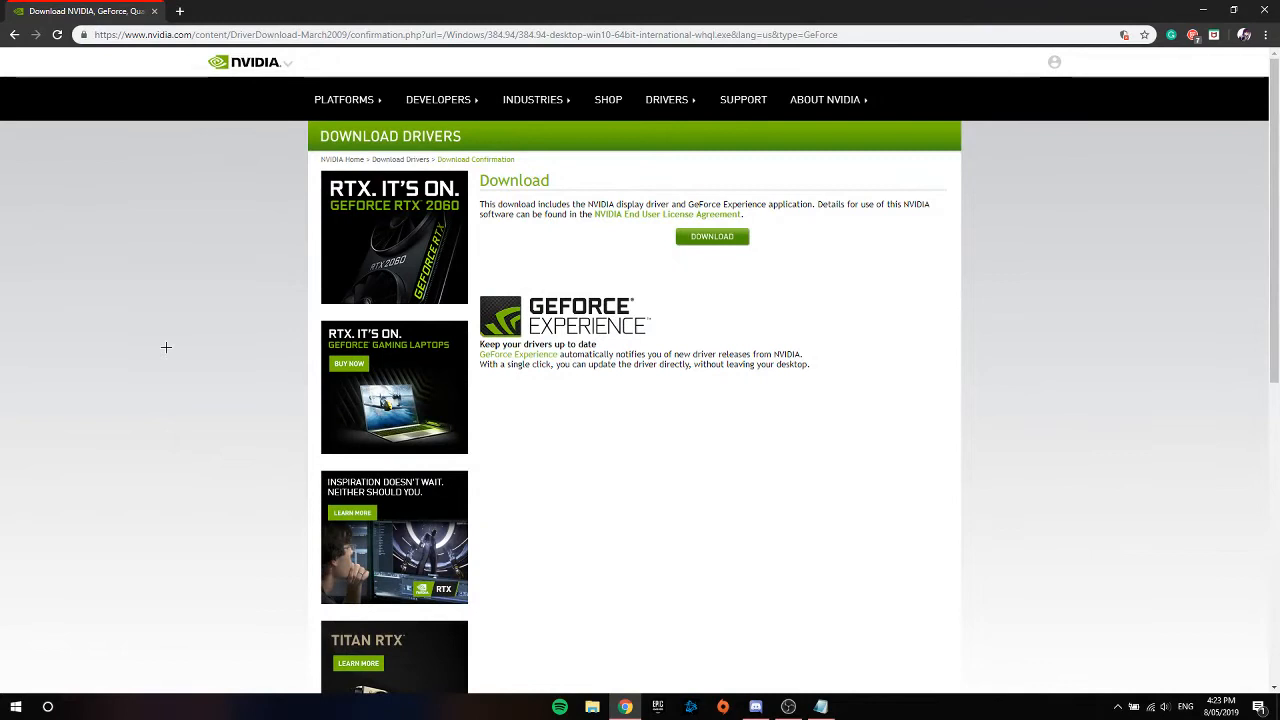
{"action": "mouse_move", "coordinate": [660, 353]}
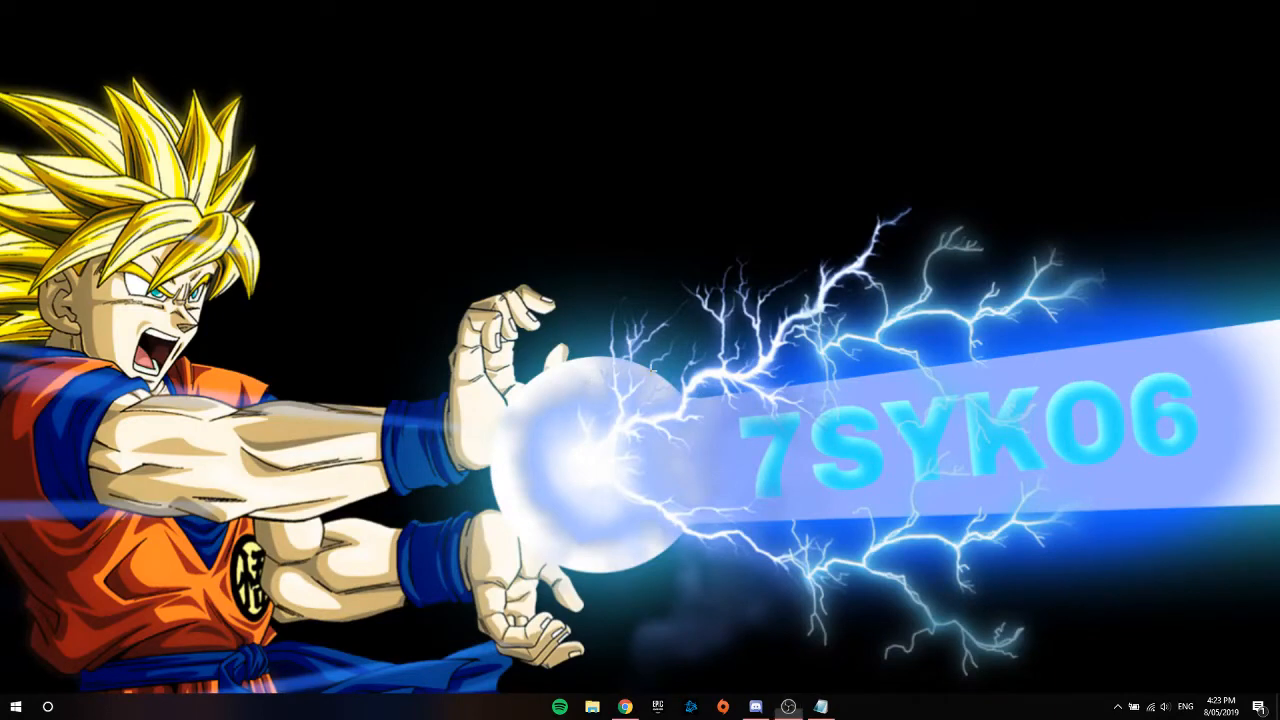
{"action": "mouse_move", "coordinate": [710, 495]}
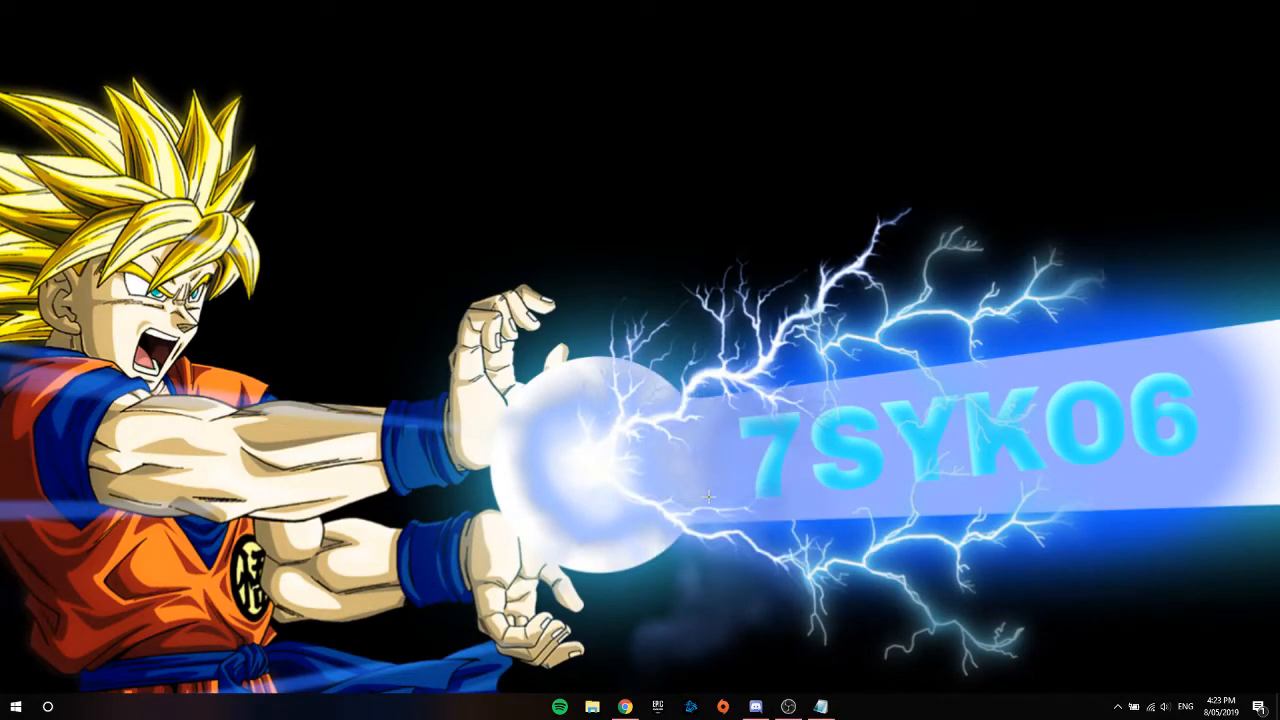
Reach the Manage 3D Settings page with High-performance NVIDIA processor as the global preferred processor
{"action": "left_click", "coordinate": [853, 707]}
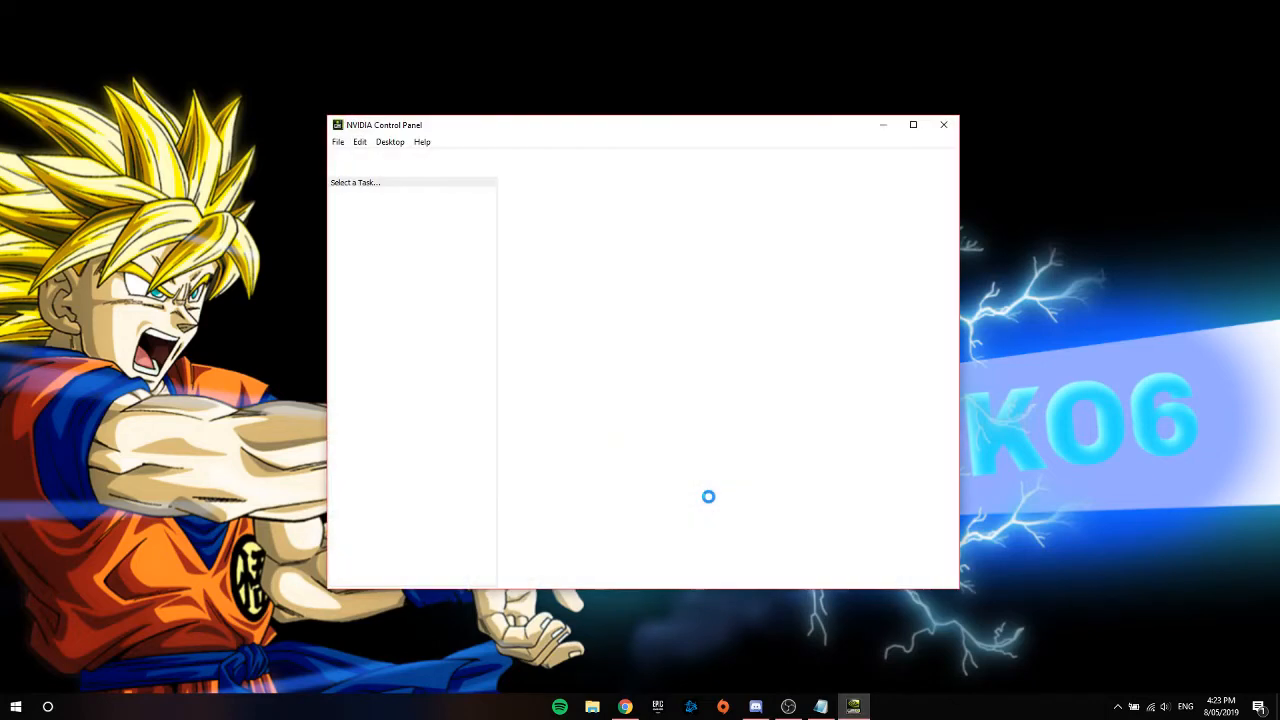
{"action": "left_click", "coordinate": [389, 217]}
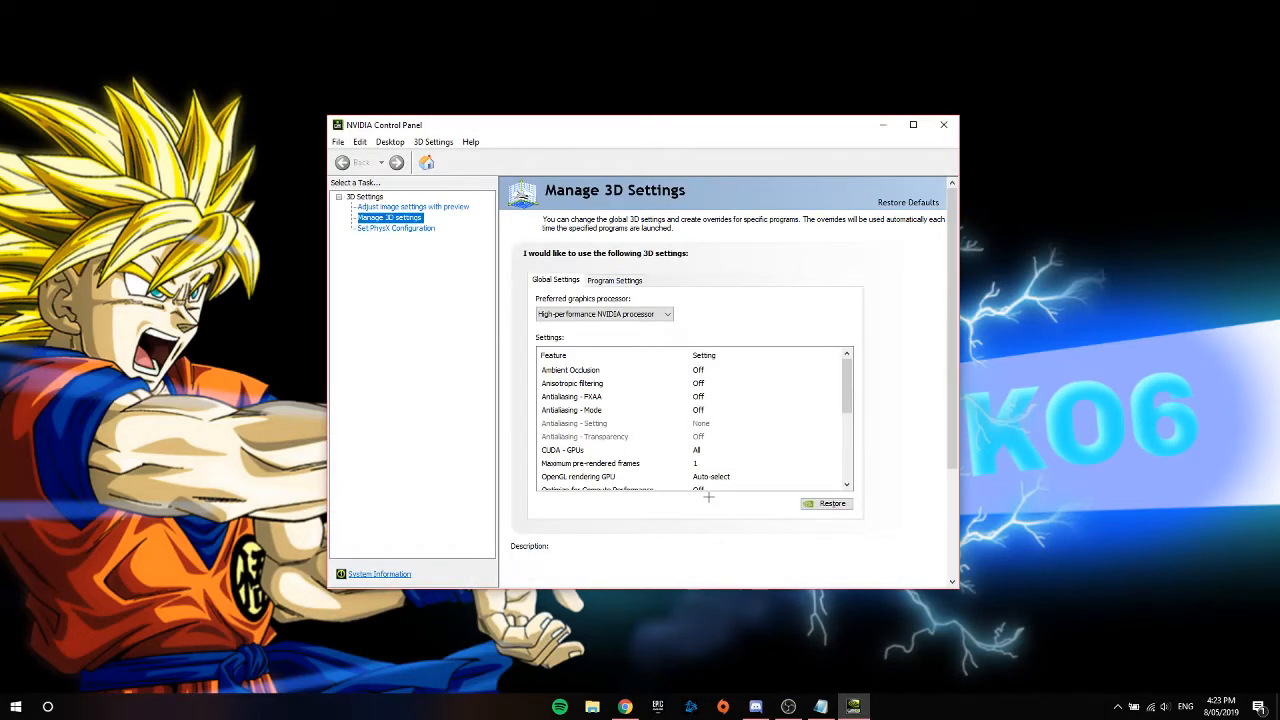
{"action": "left_click", "coordinate": [570, 369]}
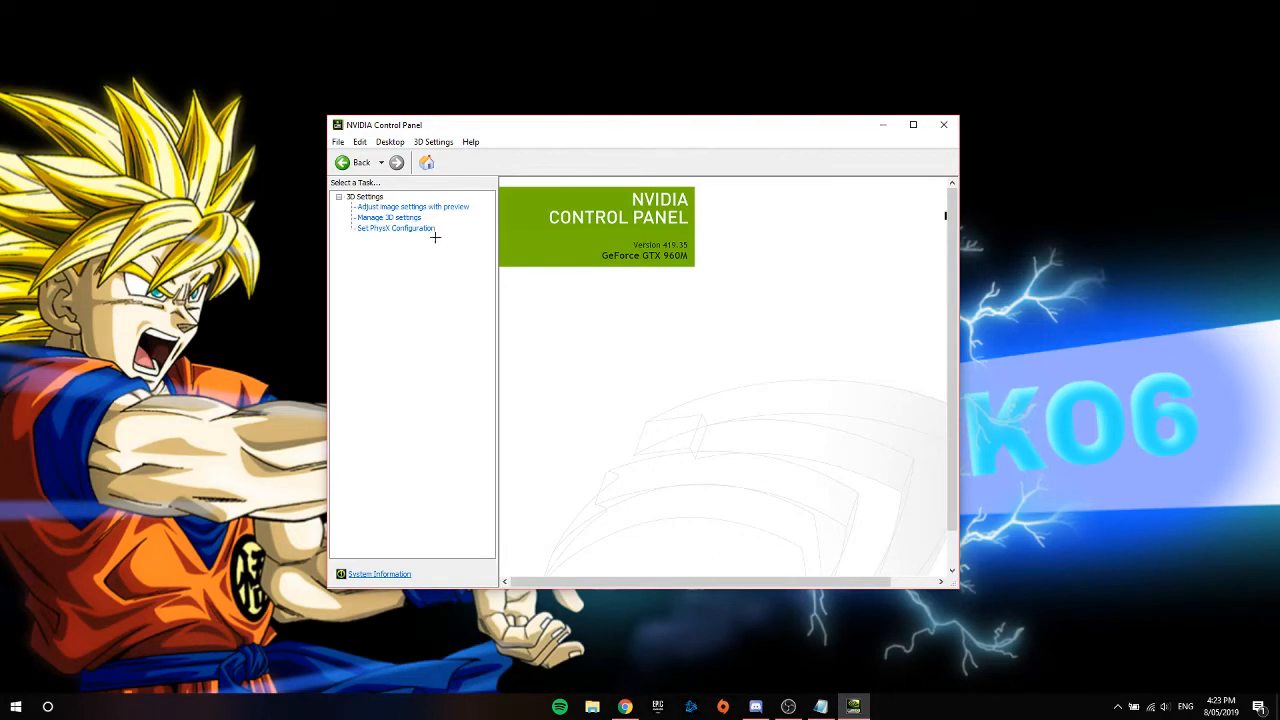
{"action": "left_click", "coordinate": [389, 217]}
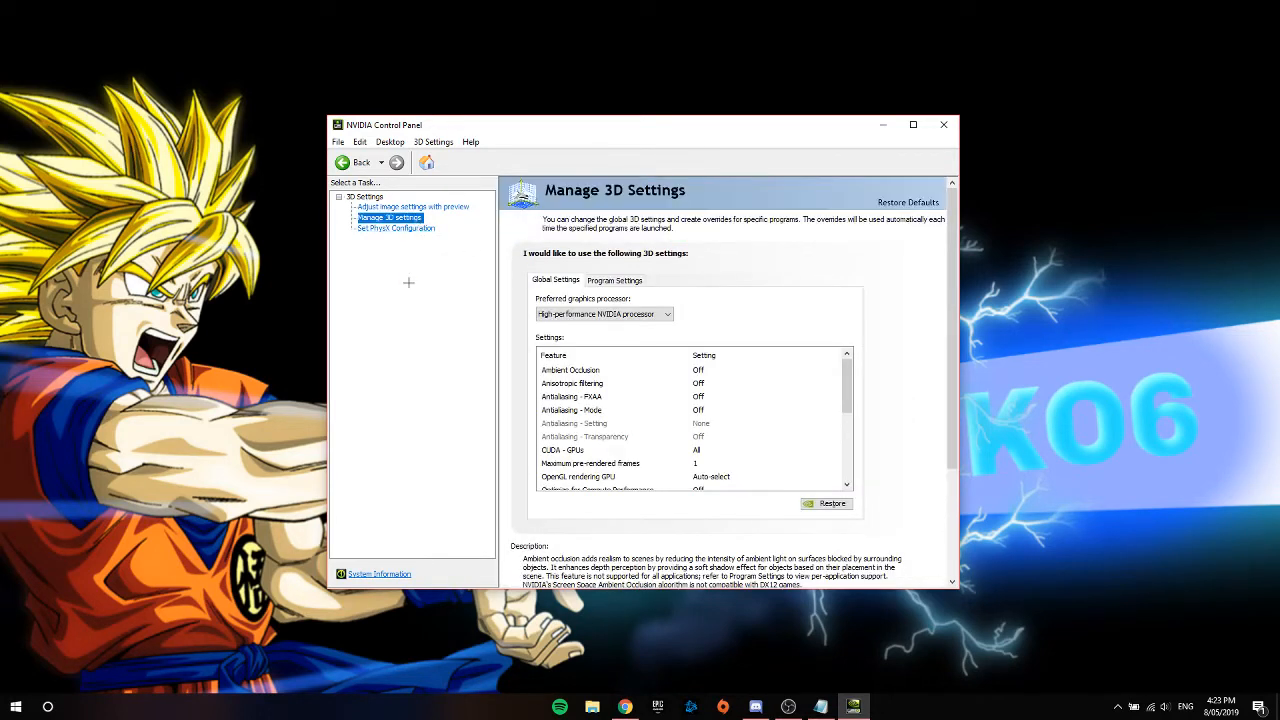
{"action": "mouse_move", "coordinate": [408, 297]}
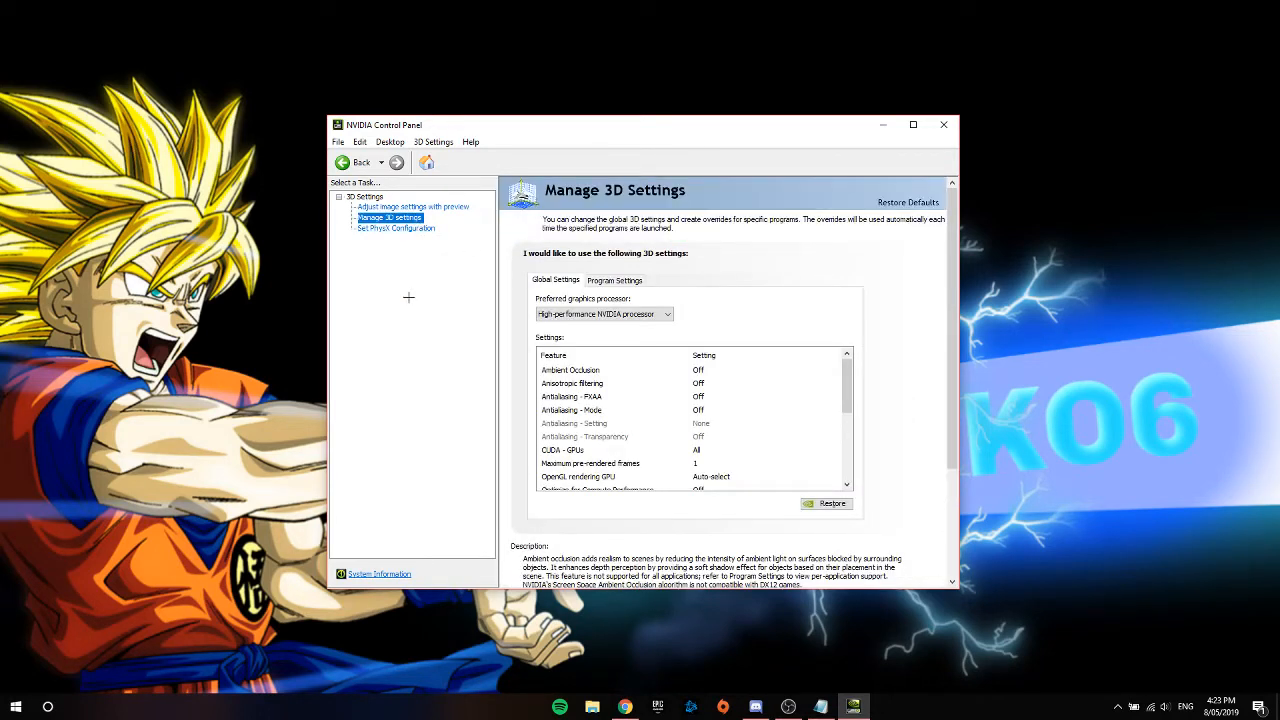
{"action": "mouse_move", "coordinate": [484, 301]}
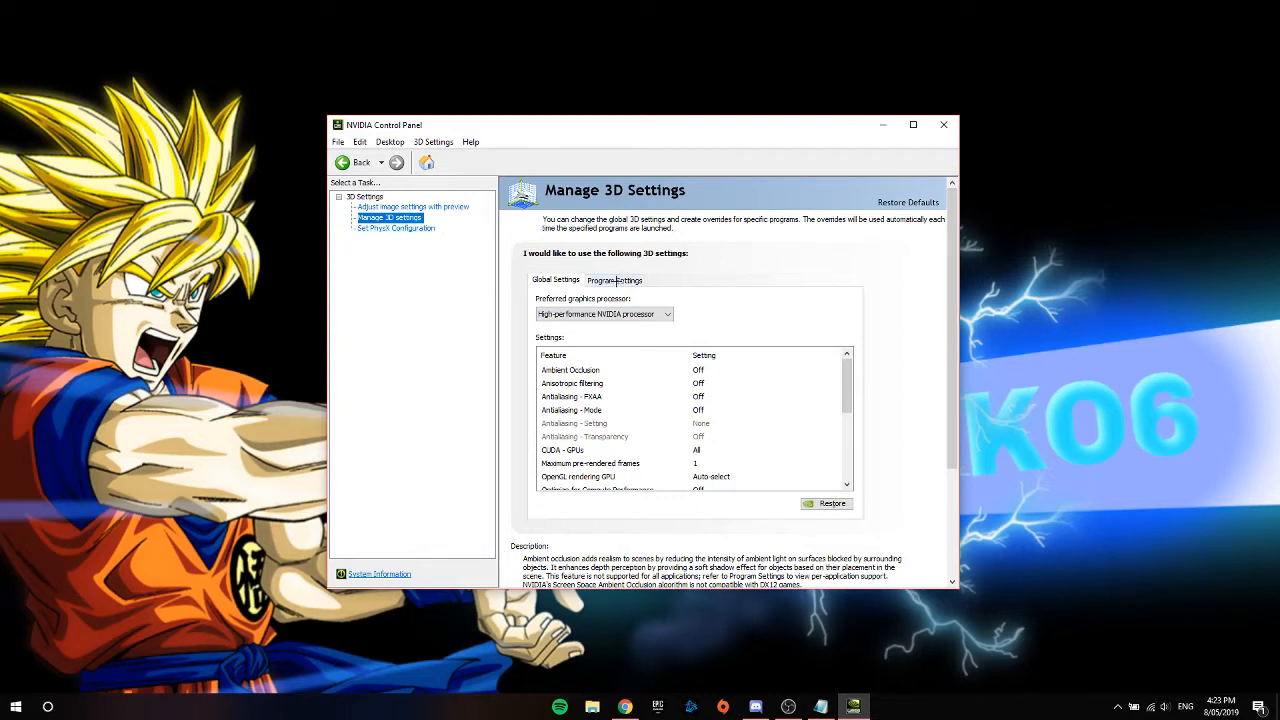
In Program Settings, select Fortnite as the program to customize after first landing on Microsoft Excel
{"action": "left_click", "coordinate": [614, 280]}
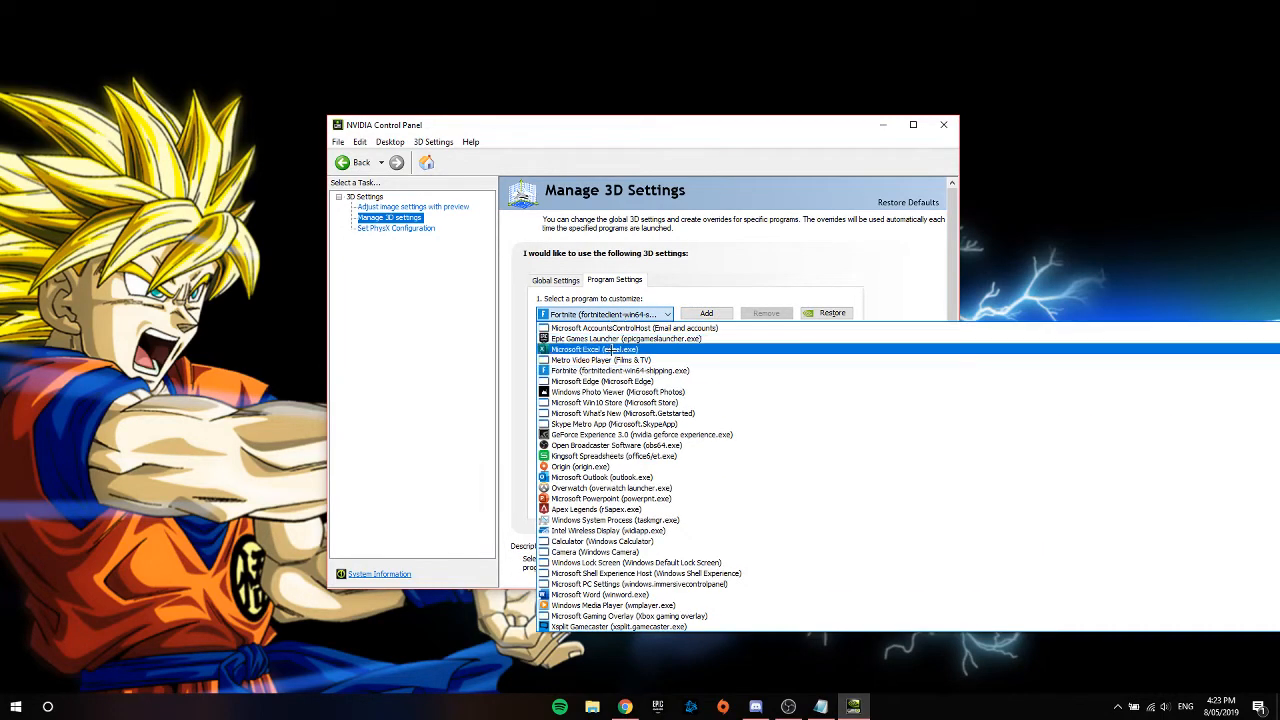
{"action": "left_click", "coordinate": [593, 349]}
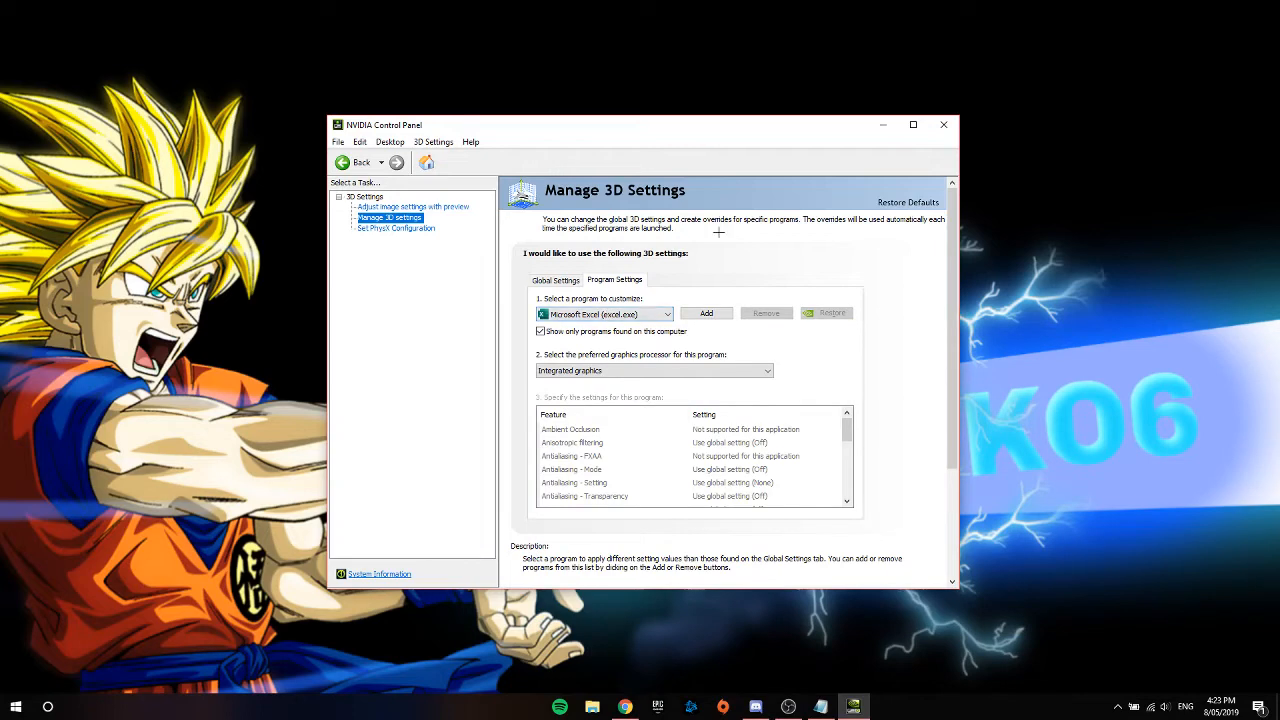
{"action": "left_click", "coordinate": [668, 314]}
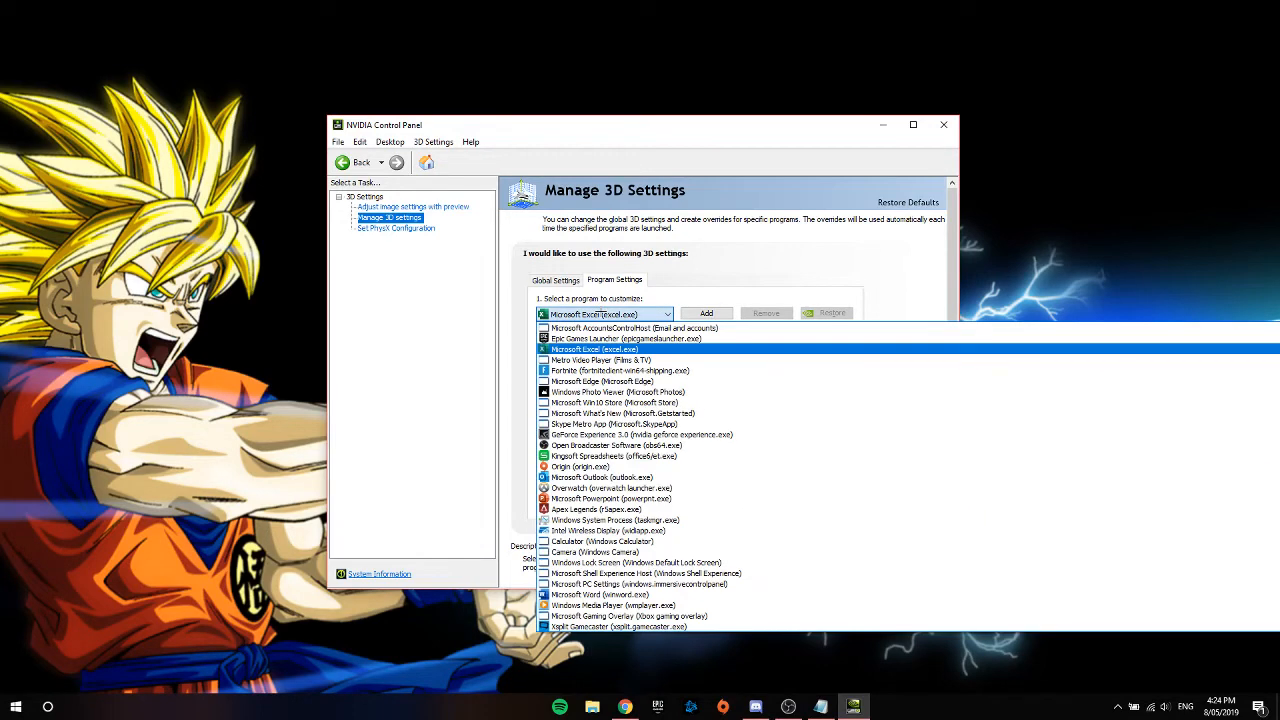
{"action": "left_click", "coordinate": [613, 424]}
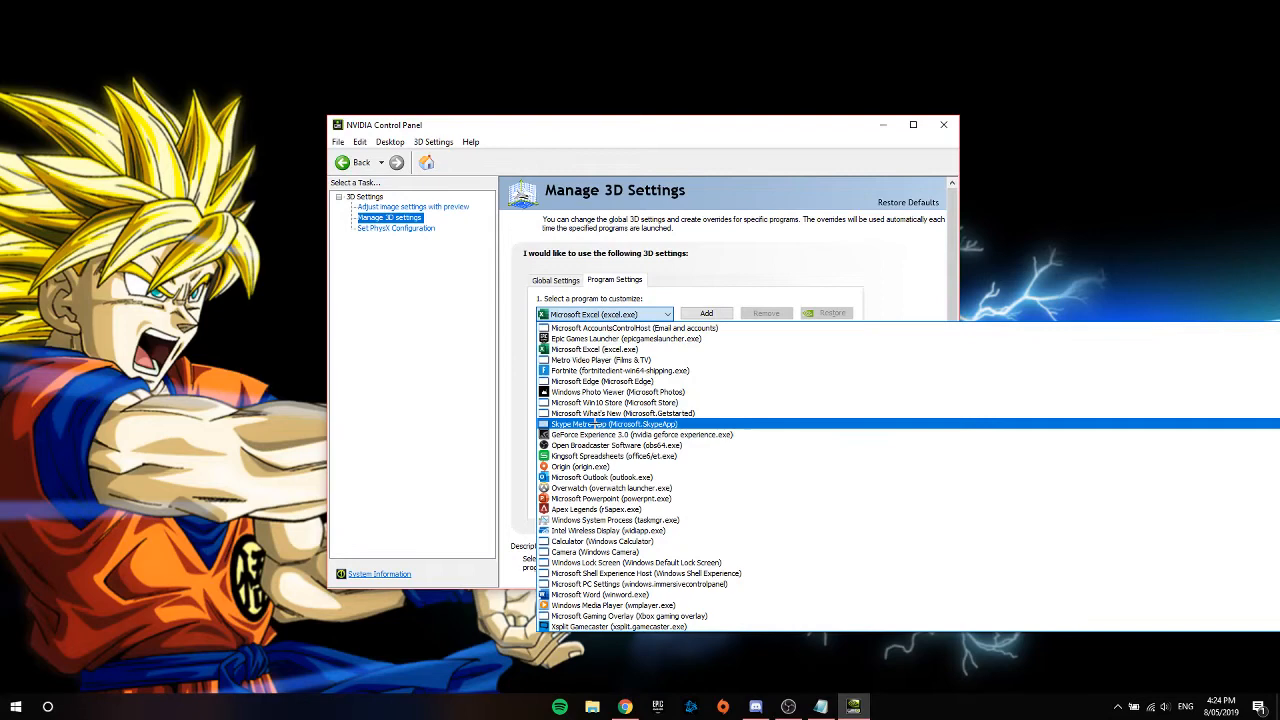
{"action": "left_click", "coordinate": [620, 370]}
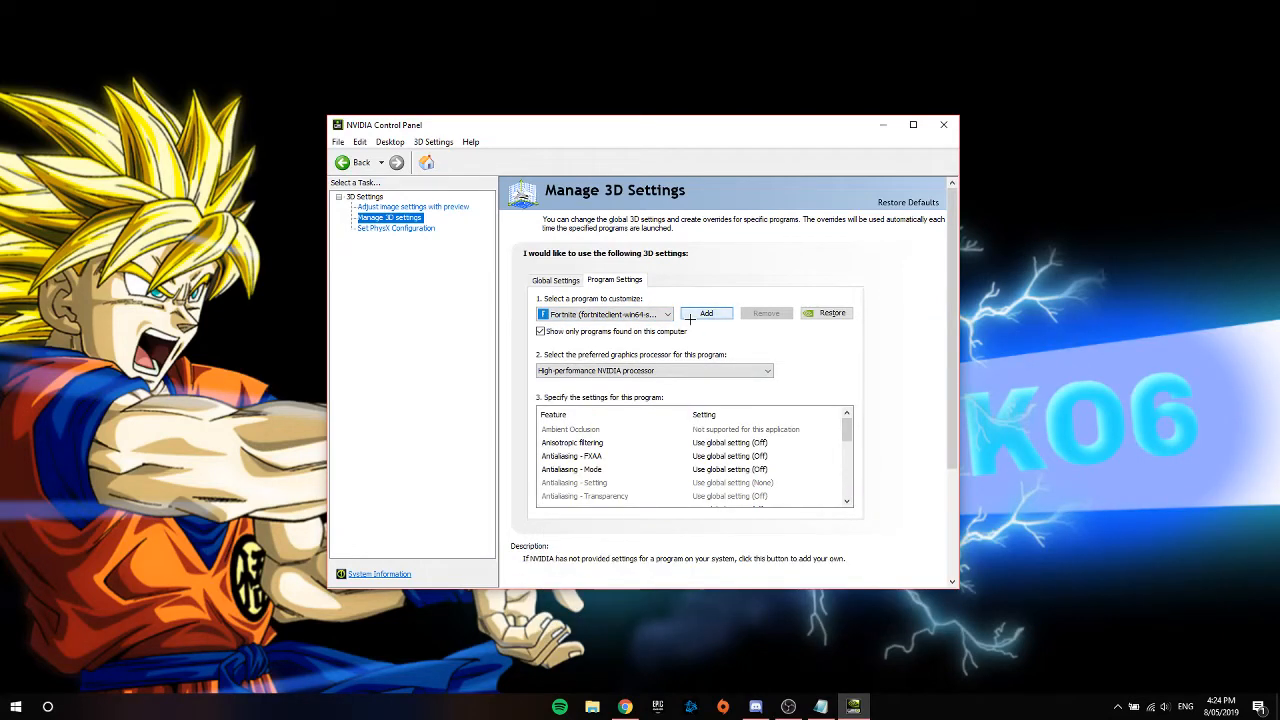
Add Fortnite as a customized program, set it to the High-performance NVIDIA processor and apply
{"action": "left_click", "coordinate": [706, 313]}
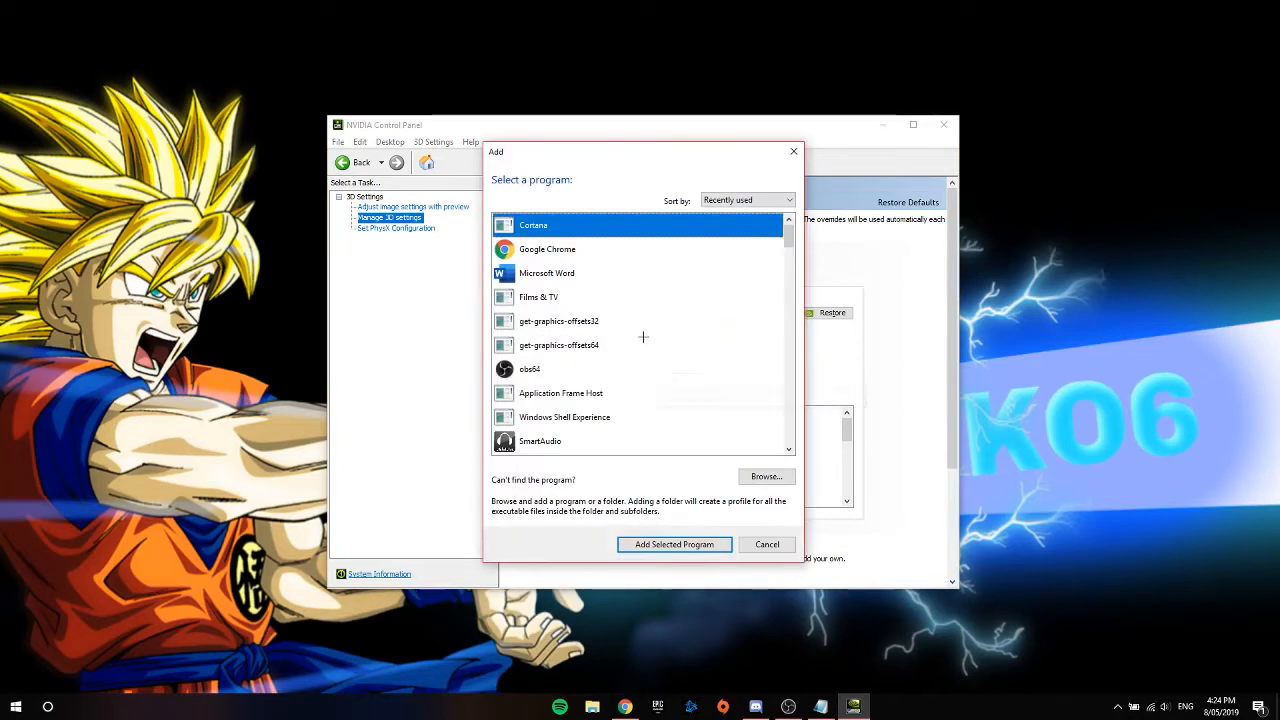
{"action": "scroll", "scroll_direction": "down", "scroll_amount": 3}
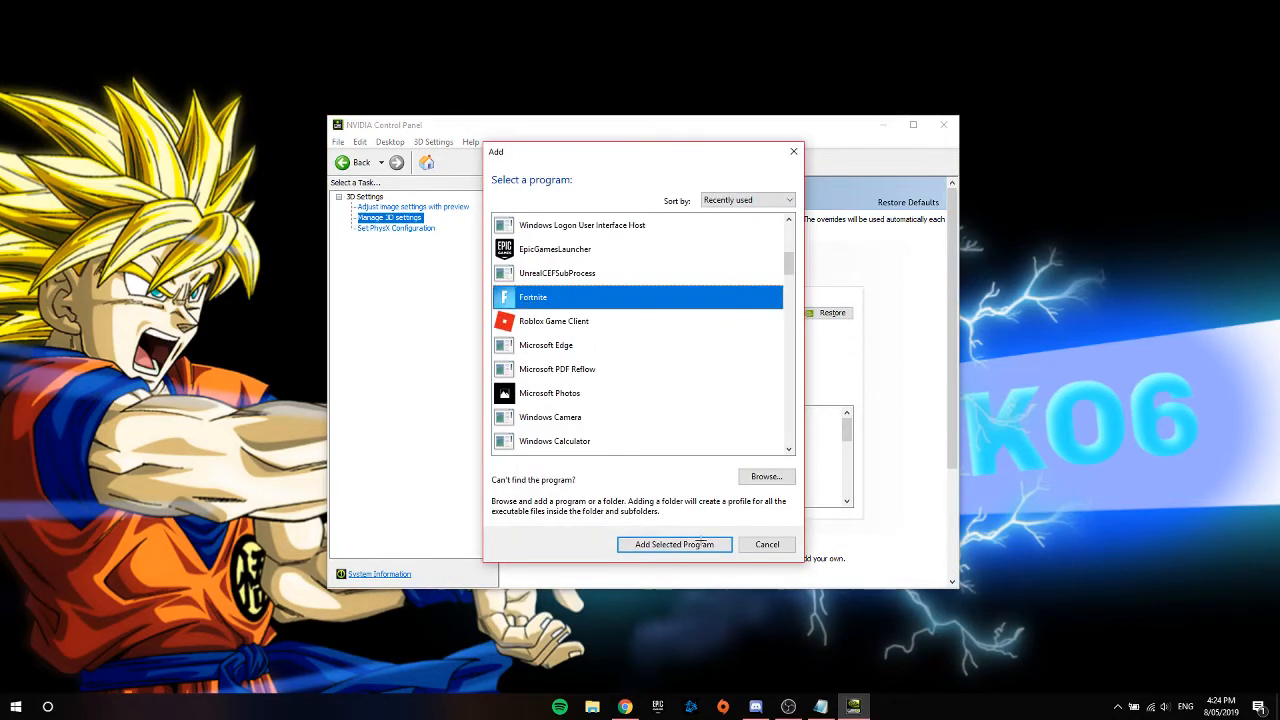
{"action": "left_click", "coordinate": [673, 544]}
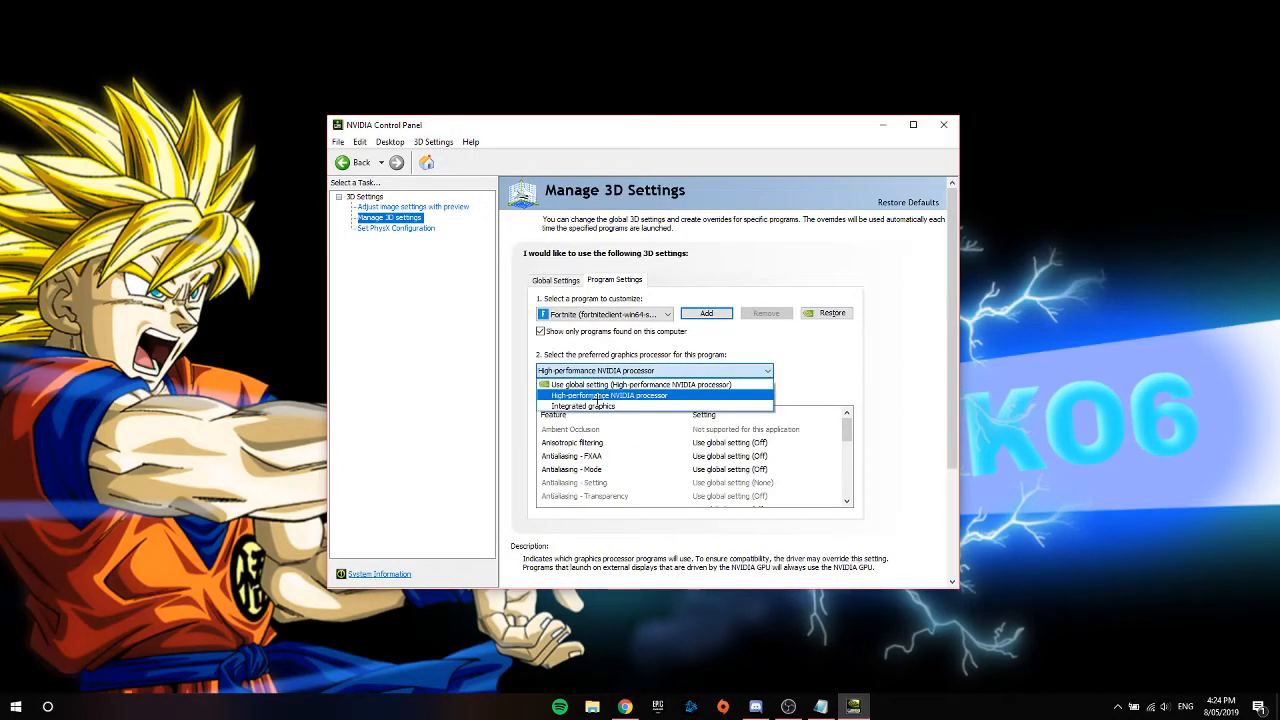
{"action": "left_click", "coordinate": [609, 395]}
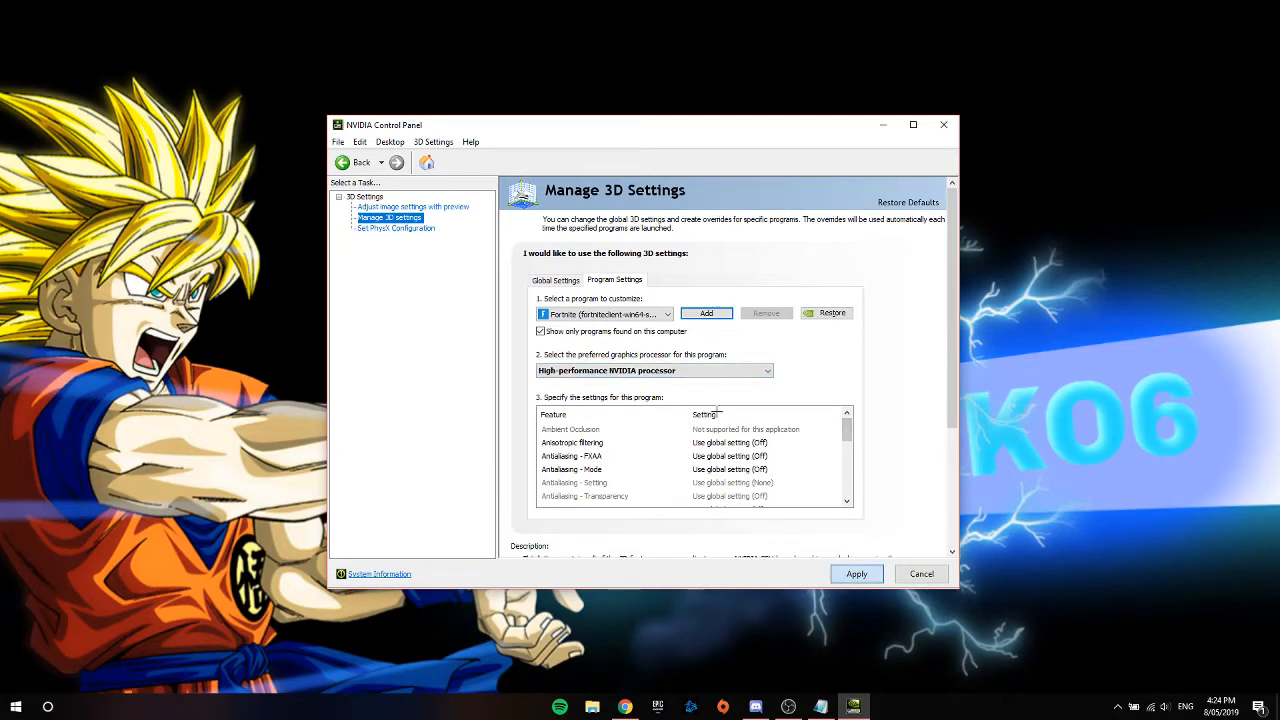
{"action": "left_click", "coordinate": [570, 429]}
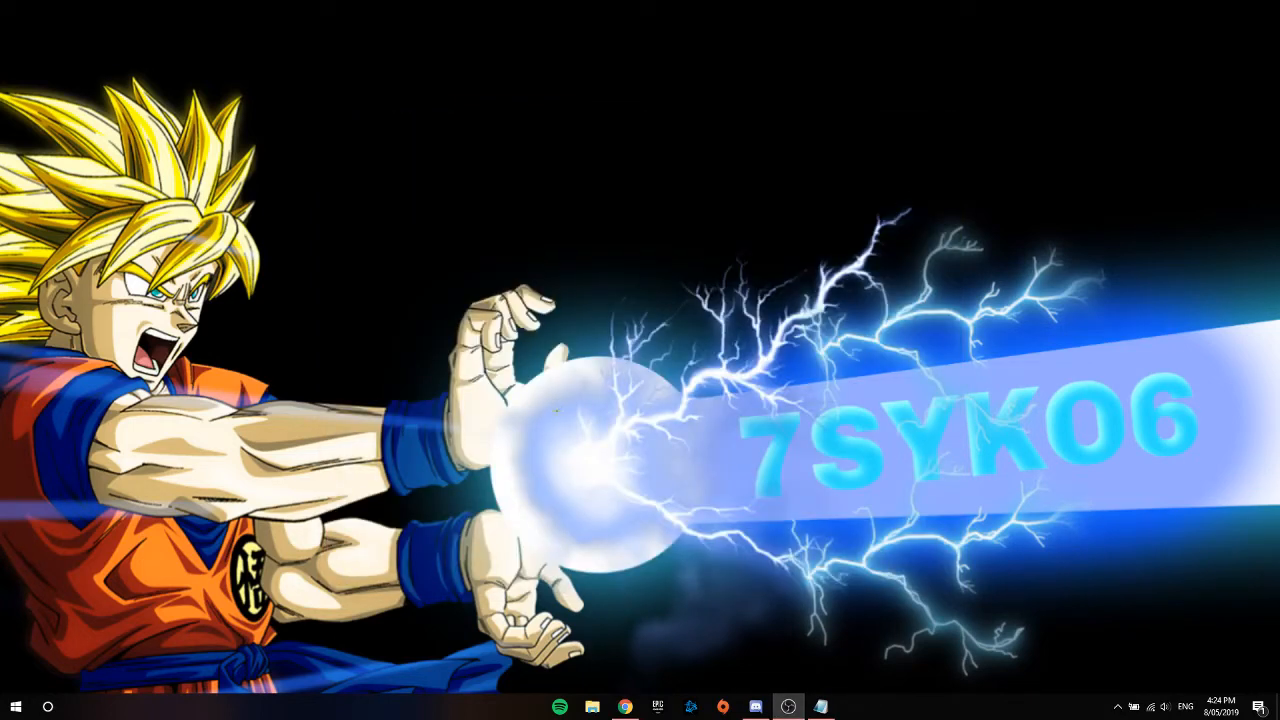
{"action": "left_click", "coordinate": [47, 707]}
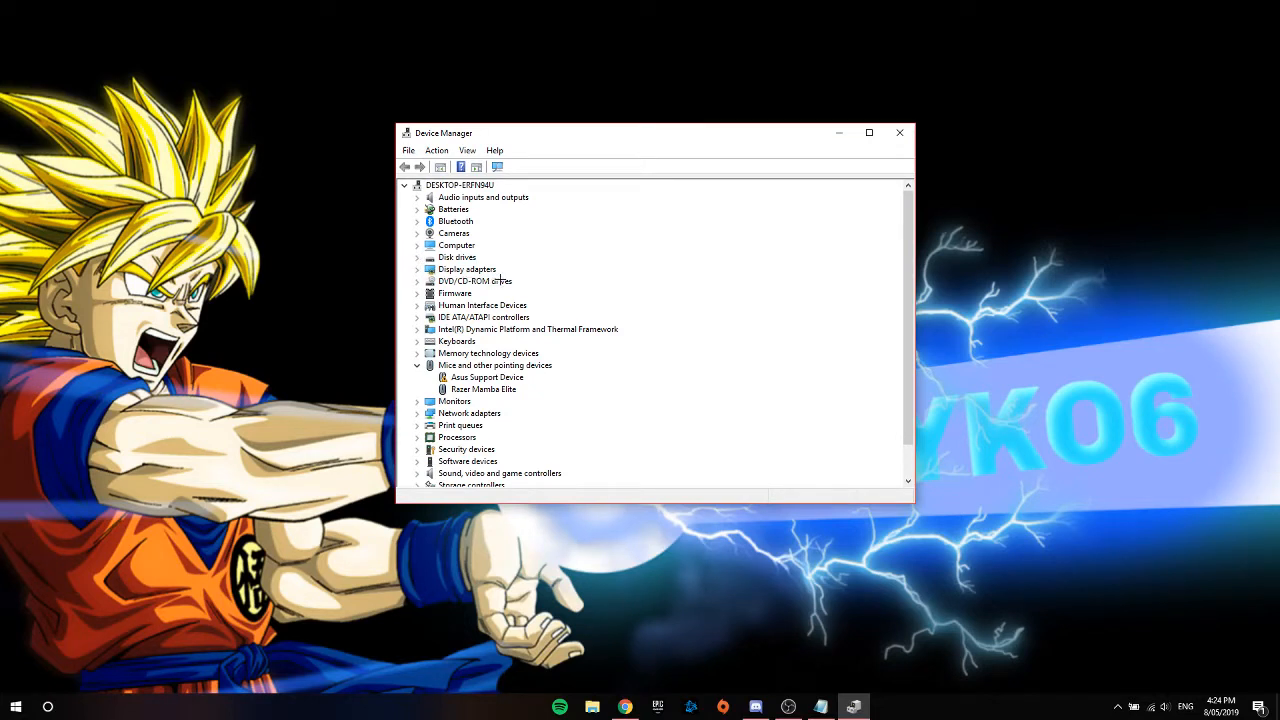
Expand Display adapters and bring up the device options for NVIDIA GeForce GTX 960M
{"action": "left_click", "coordinate": [418, 269]}
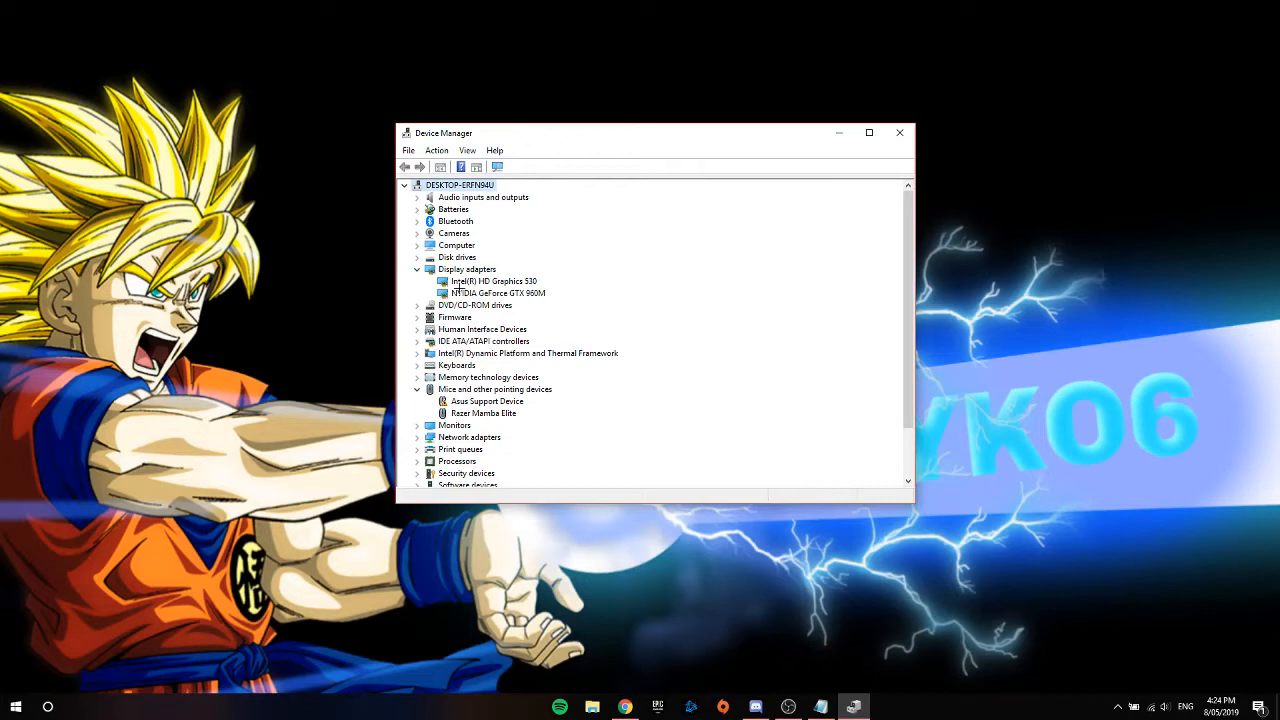
{"action": "left_click", "coordinate": [497, 293]}
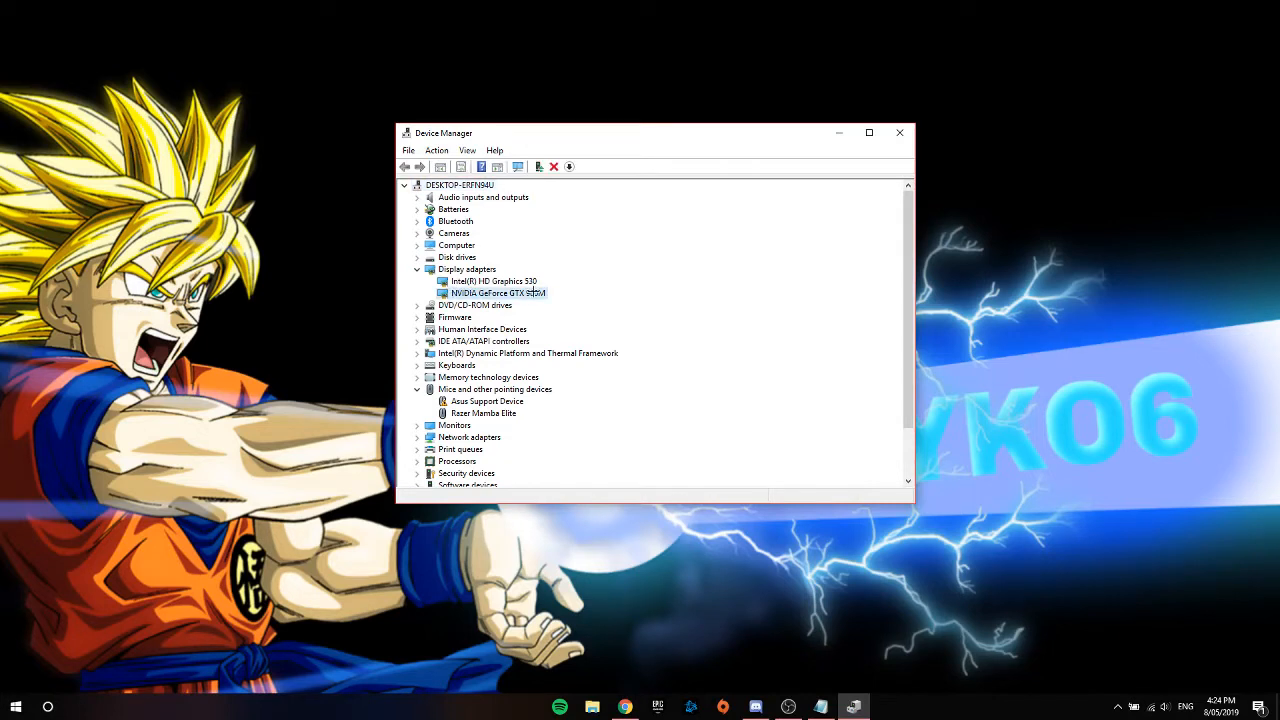
{"action": "right_click", "coordinate": [497, 293]}
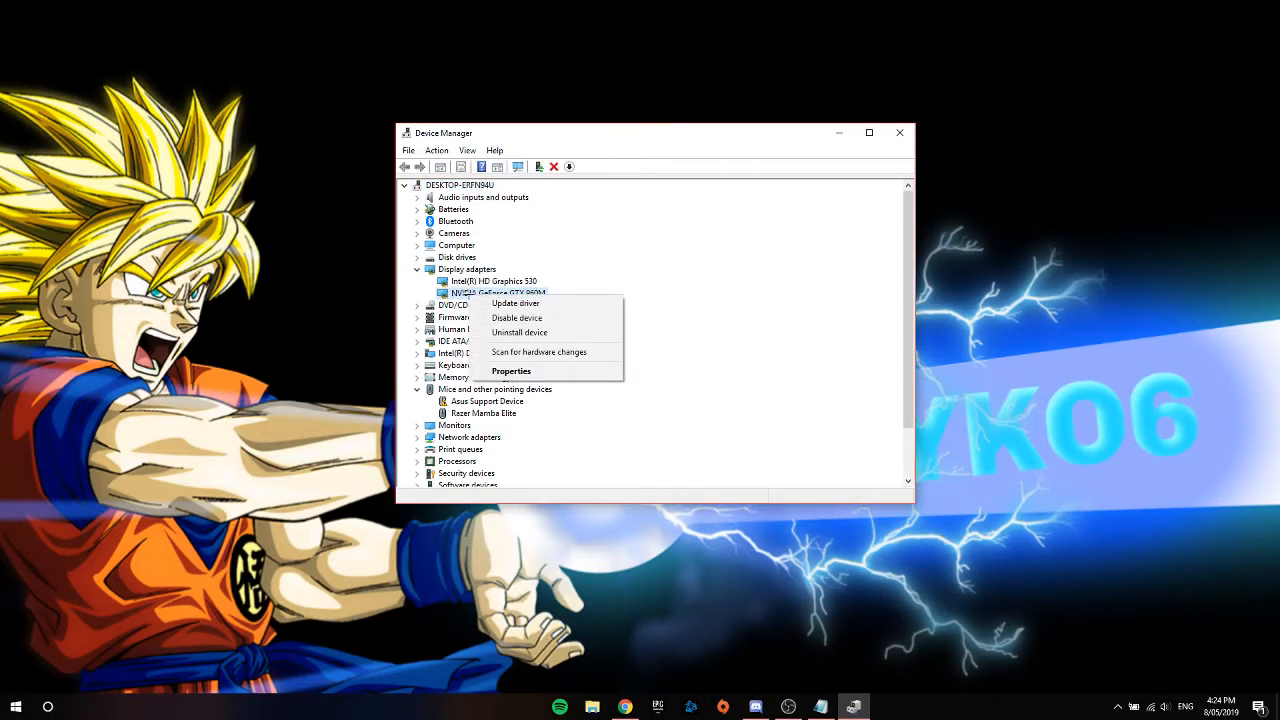
{"action": "mouse_move", "coordinate": [516, 318]}
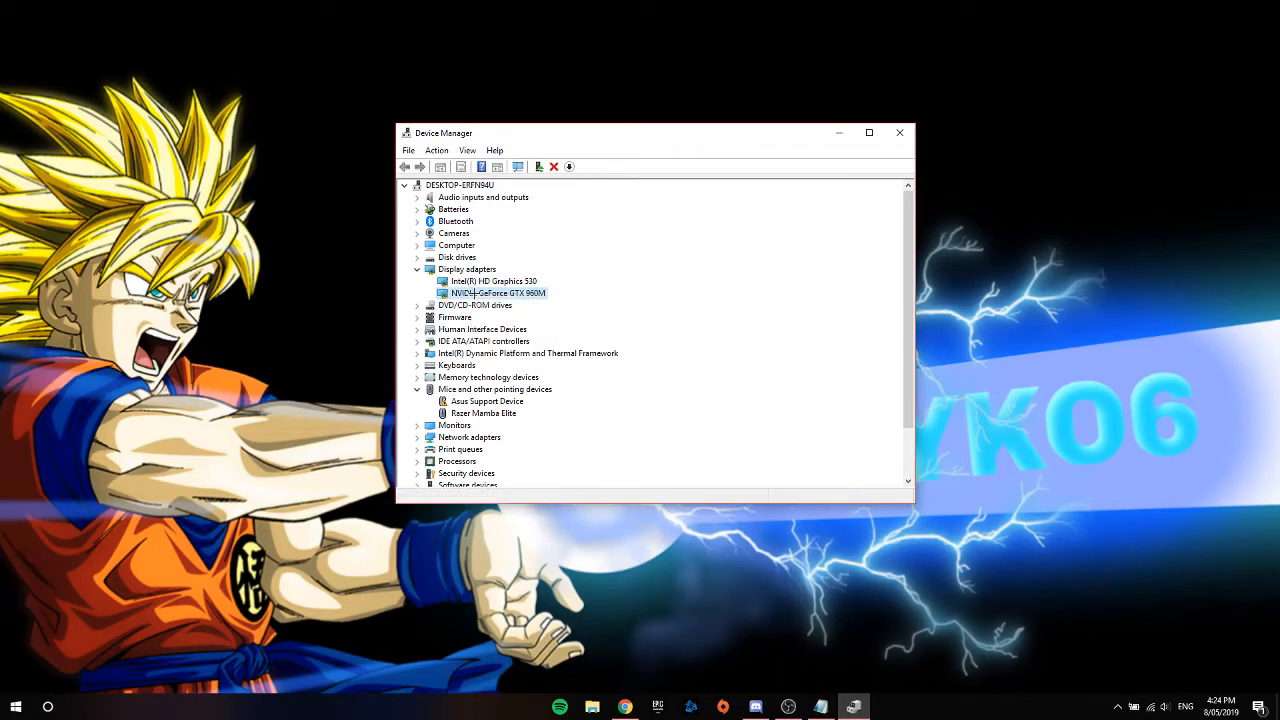
{"action": "right_click", "coordinate": [497, 292]}
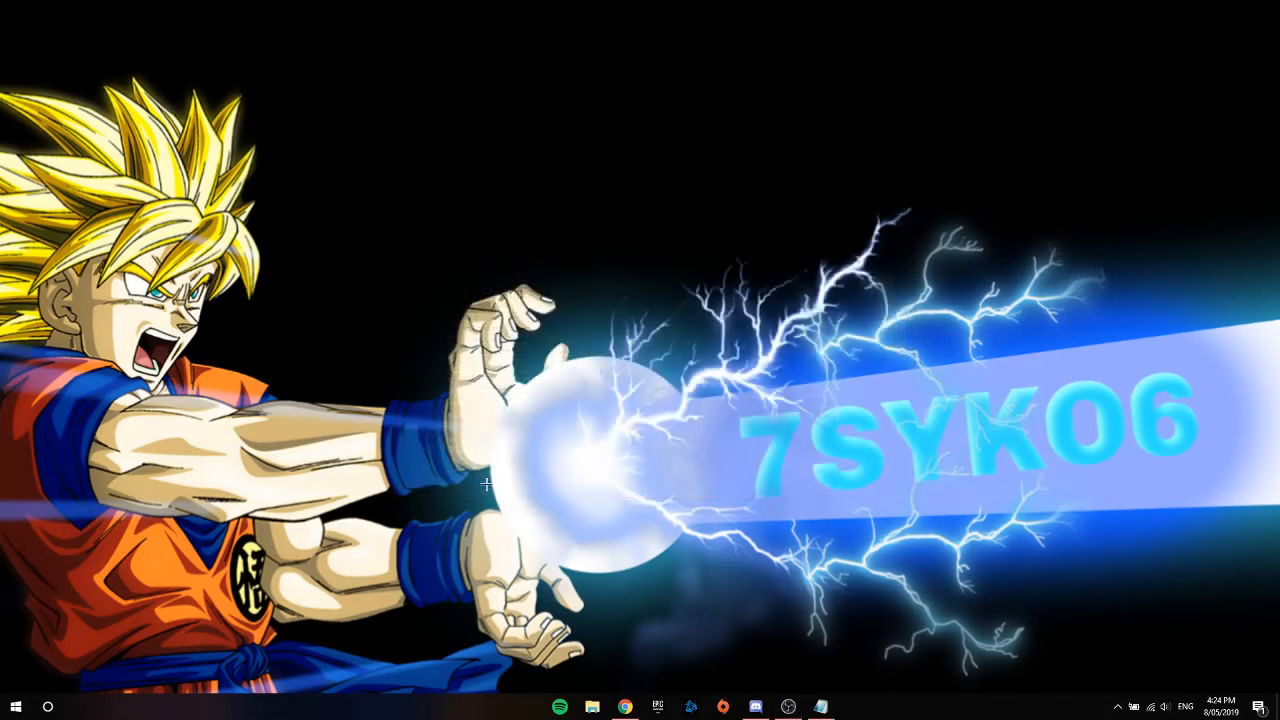
{"action": "mouse_move", "coordinate": [273, 320]}
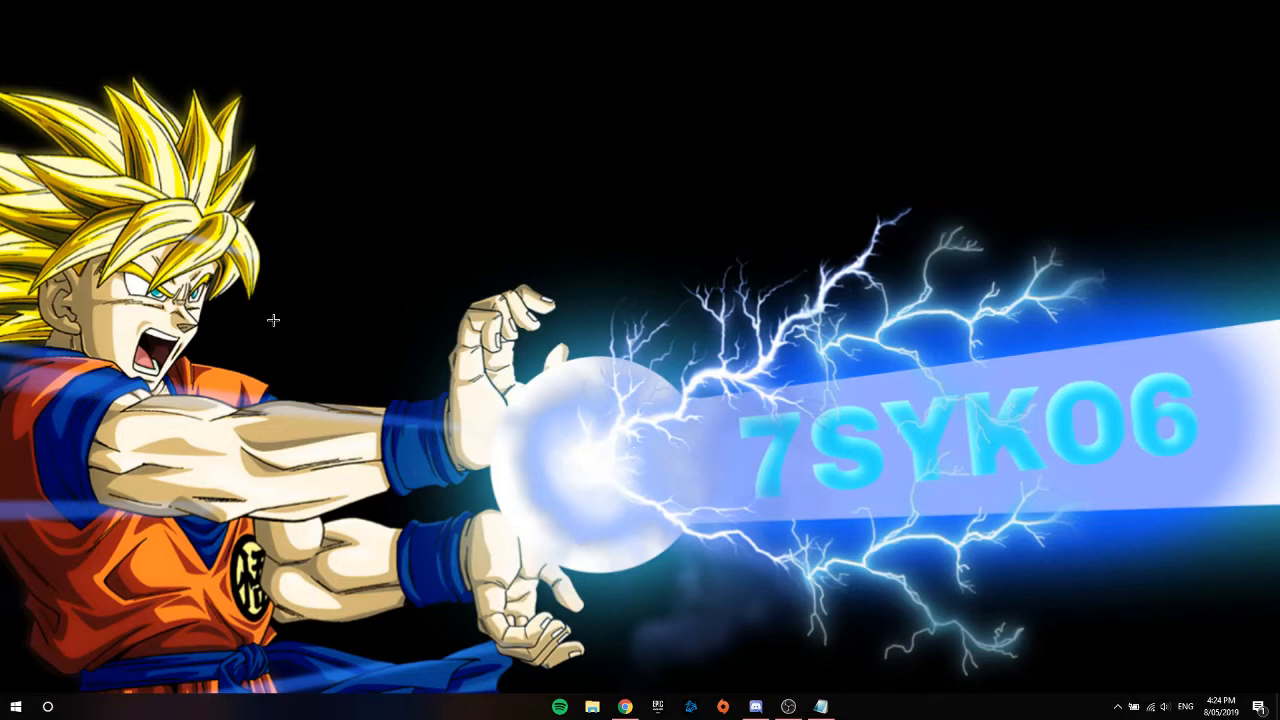
{"action": "mouse_move", "coordinate": [660, 287]}
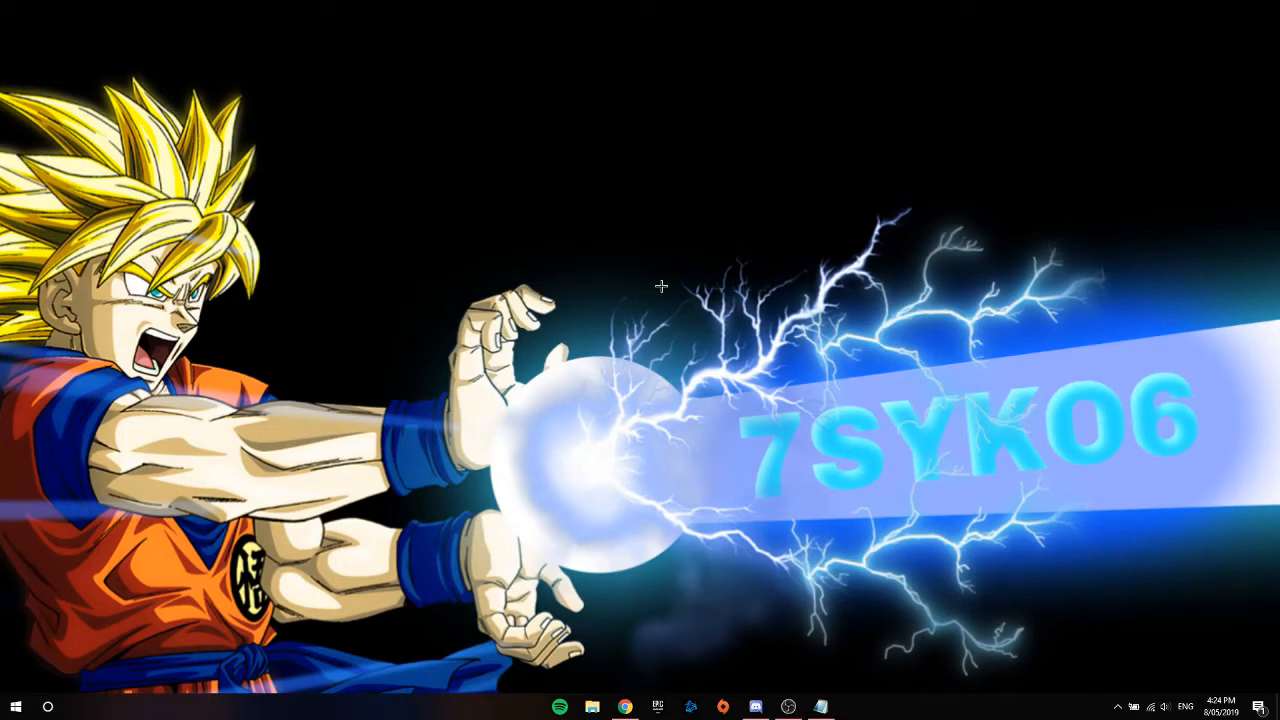
{"action": "mouse_move", "coordinate": [490, 107]}
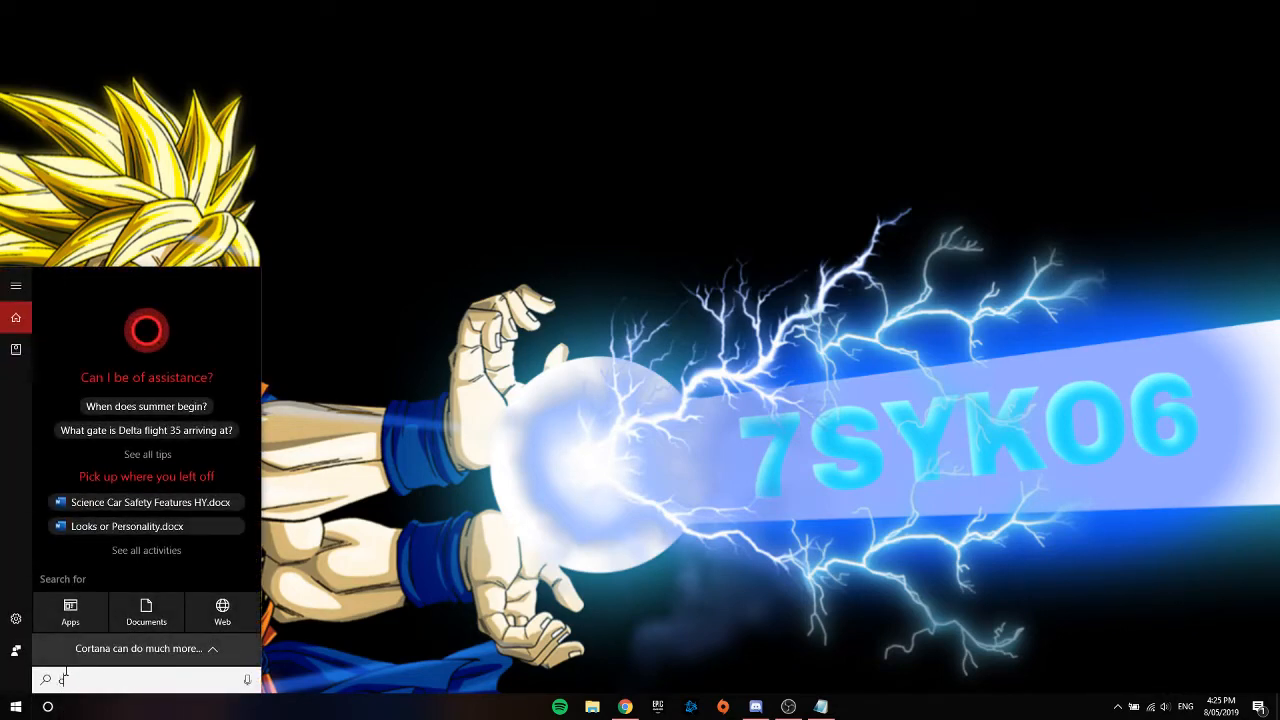
Search for cmd and launch Command Prompt with administrator rights
{"action": "type", "text": "cmd"}
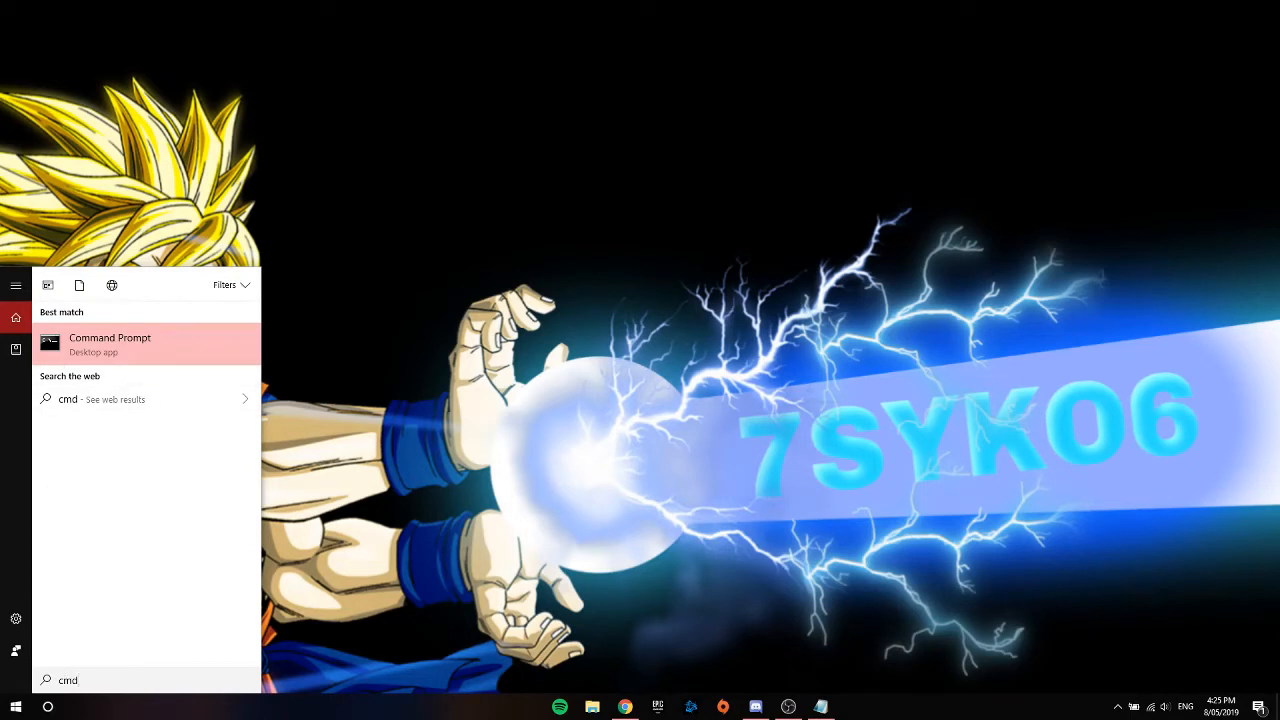
{"action": "right_click", "coordinate": [110, 343]}
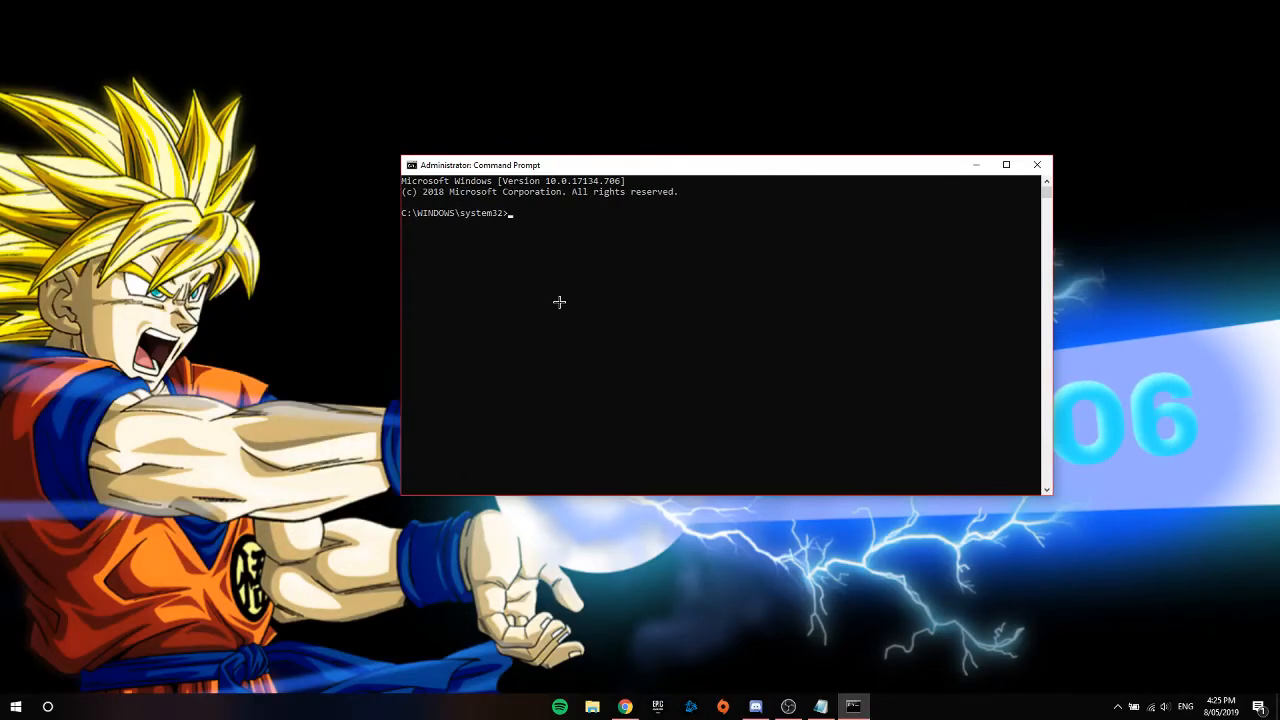
{"action": "mouse_move", "coordinate": [820, 707]}
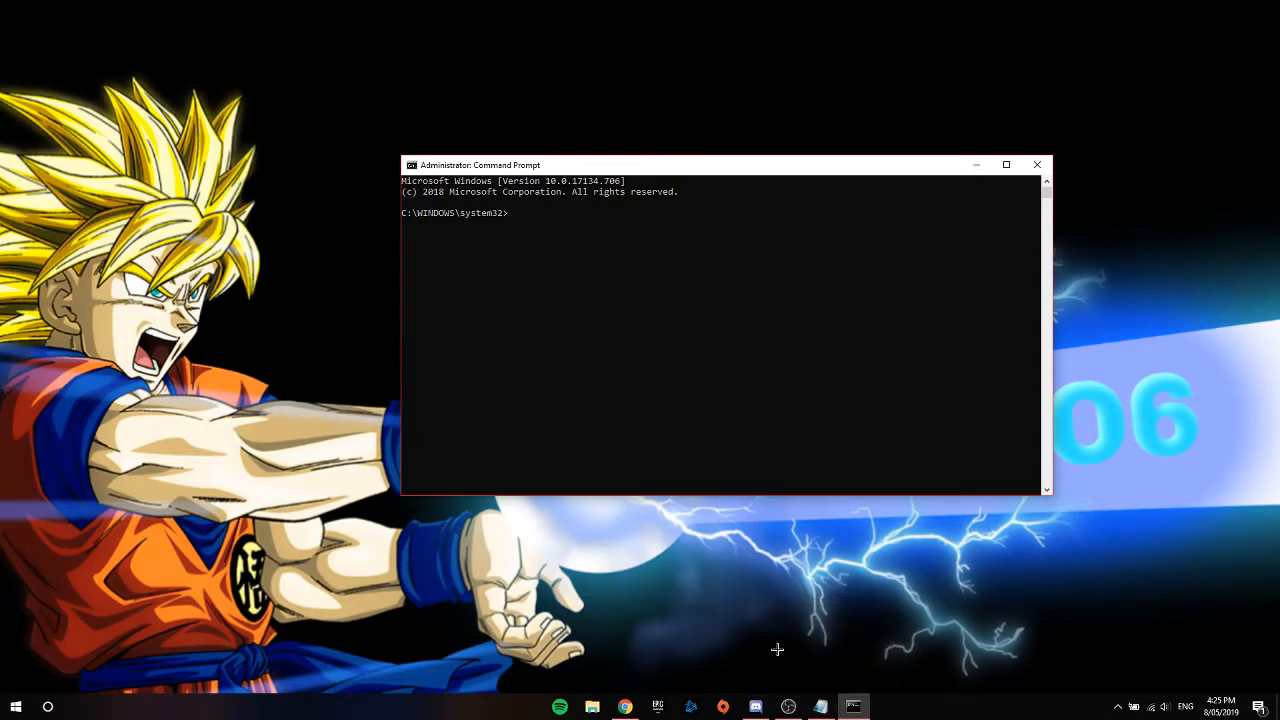
{"action": "left_click", "coordinate": [820, 707]}
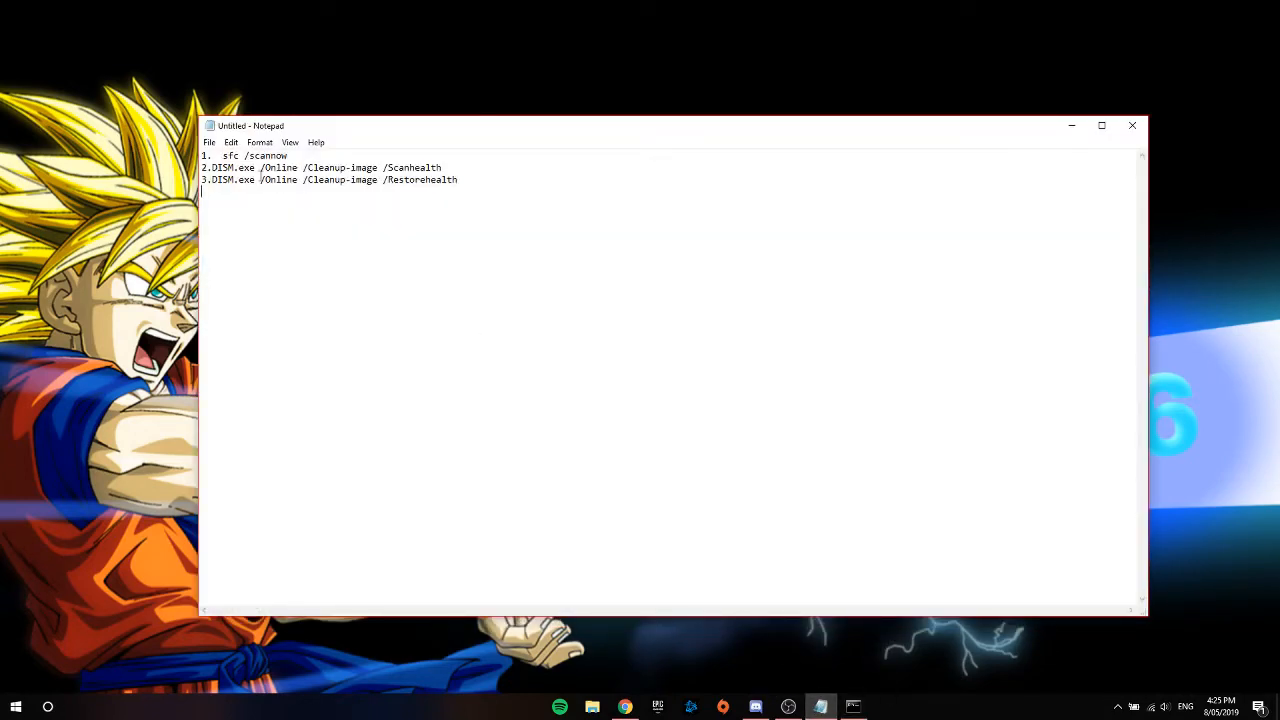
{"action": "double_click", "coordinate": [255, 156]}
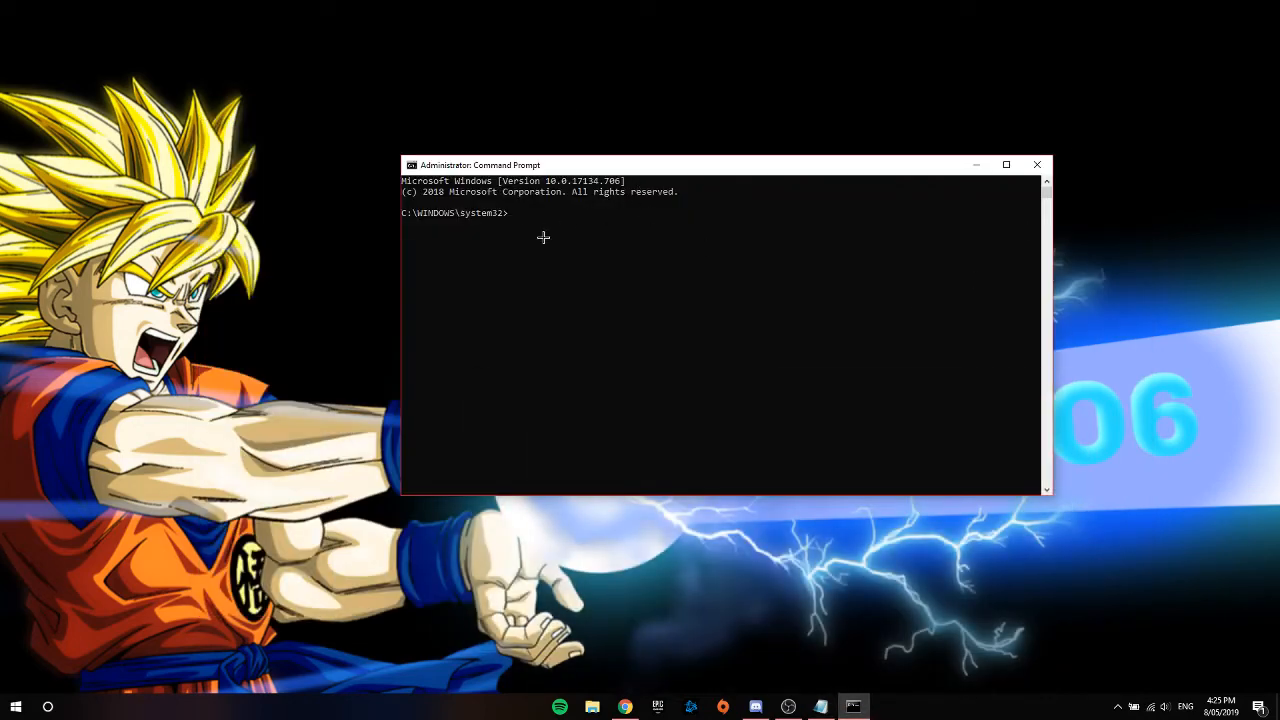
{"action": "mouse_move", "coordinate": [533, 329]}
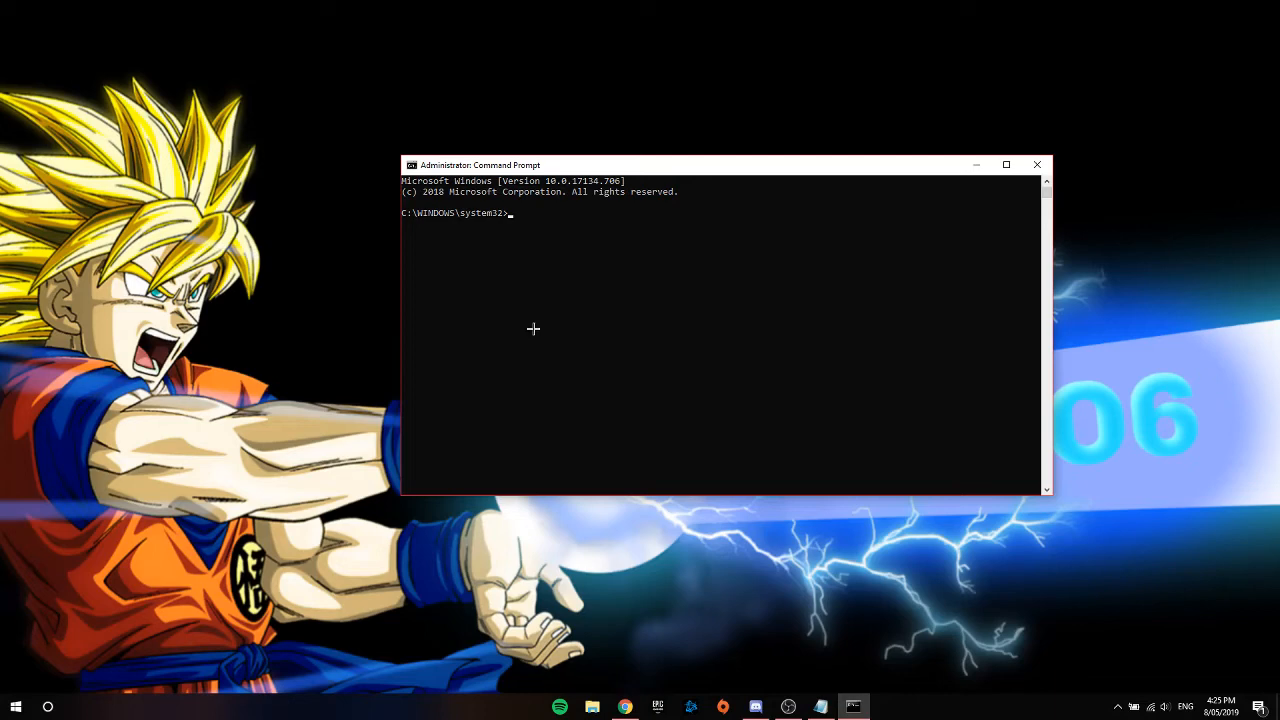
{"action": "mouse_move", "coordinate": [778, 370]}
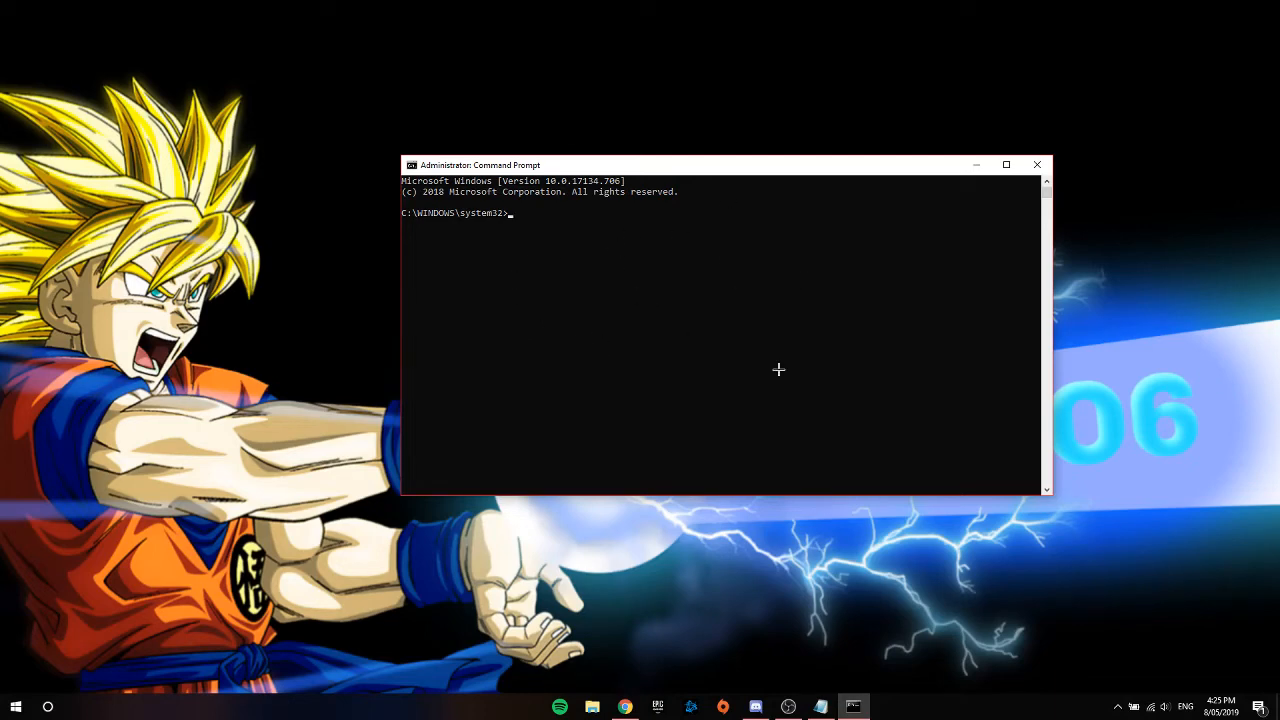
{"action": "mouse_move", "coordinate": [837, 695]}
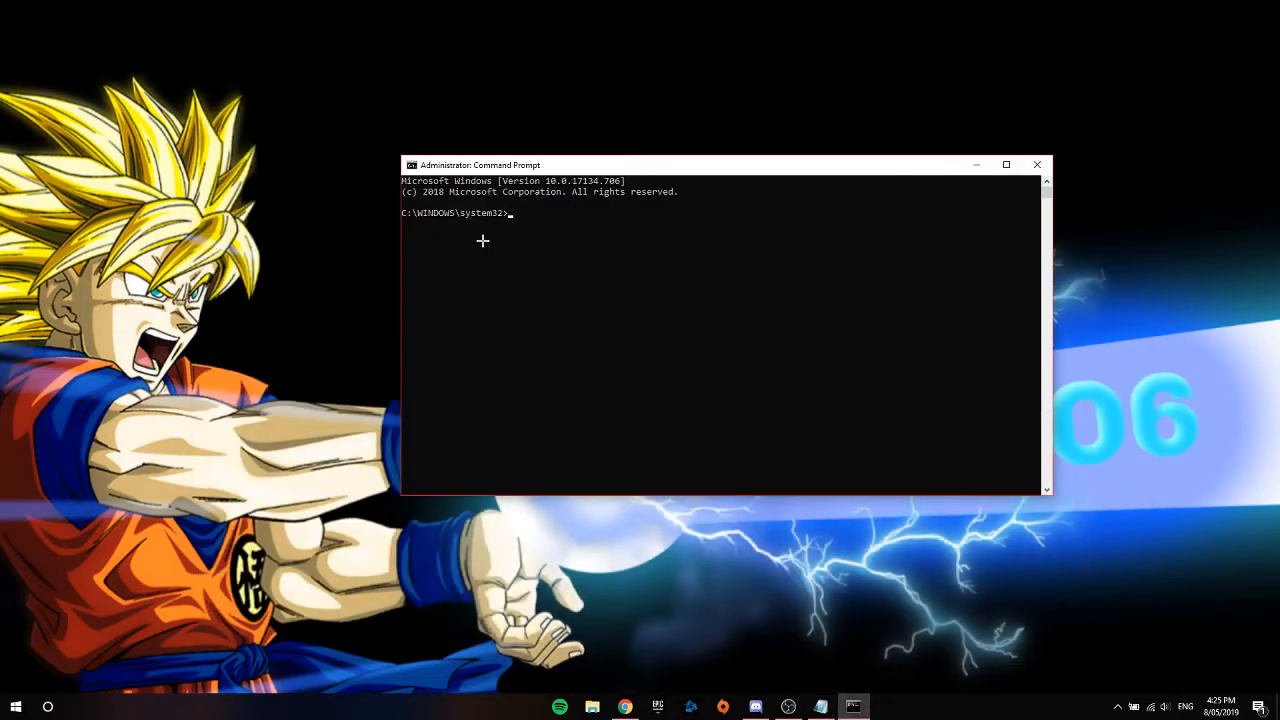
{"action": "mouse_move", "coordinate": [488, 291]}
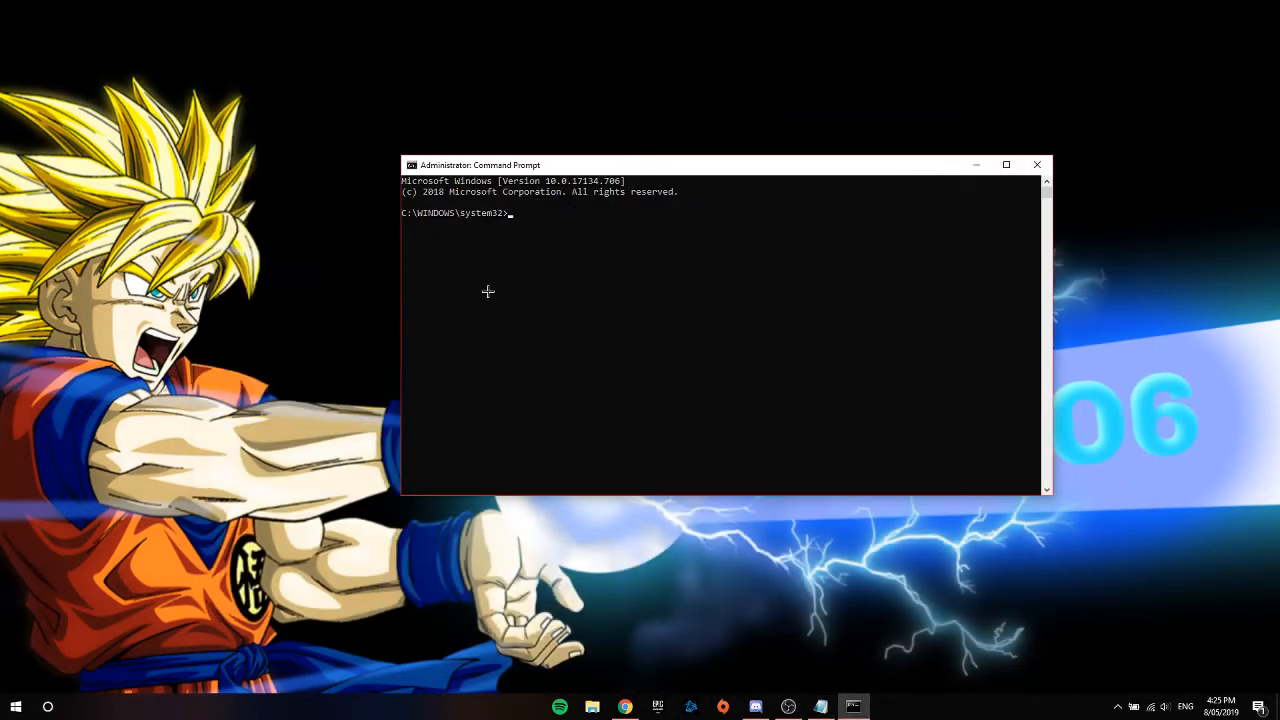
{"action": "mouse_move", "coordinate": [503, 261]}
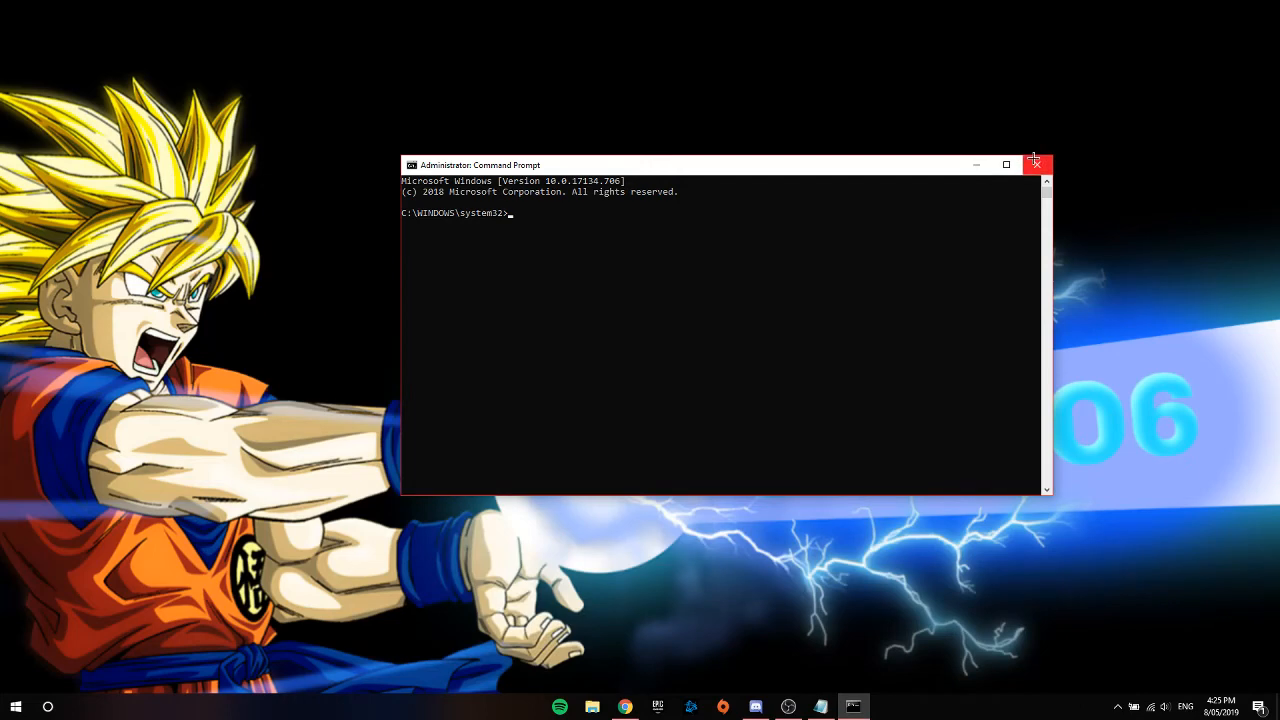
Close the administrator Command Prompt, leaving the desktop clear
{"action": "left_click", "coordinate": [1035, 164]}
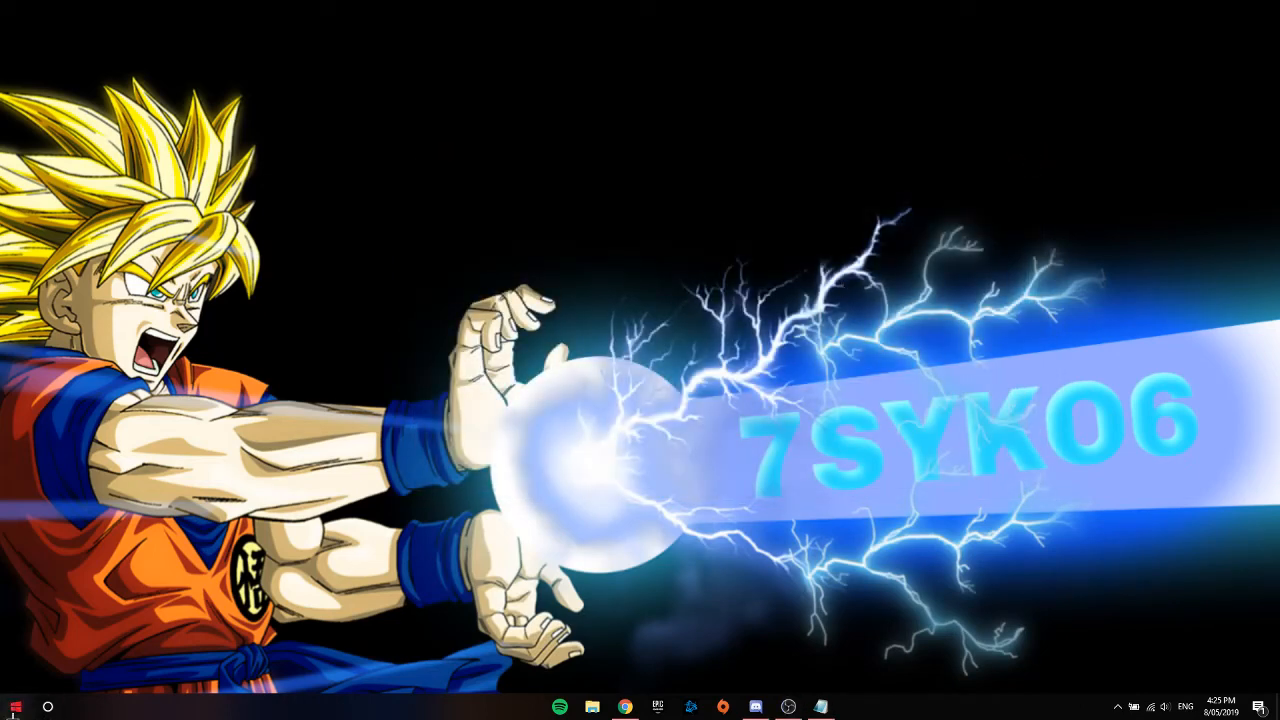
{"action": "left_click", "coordinate": [15, 705]}
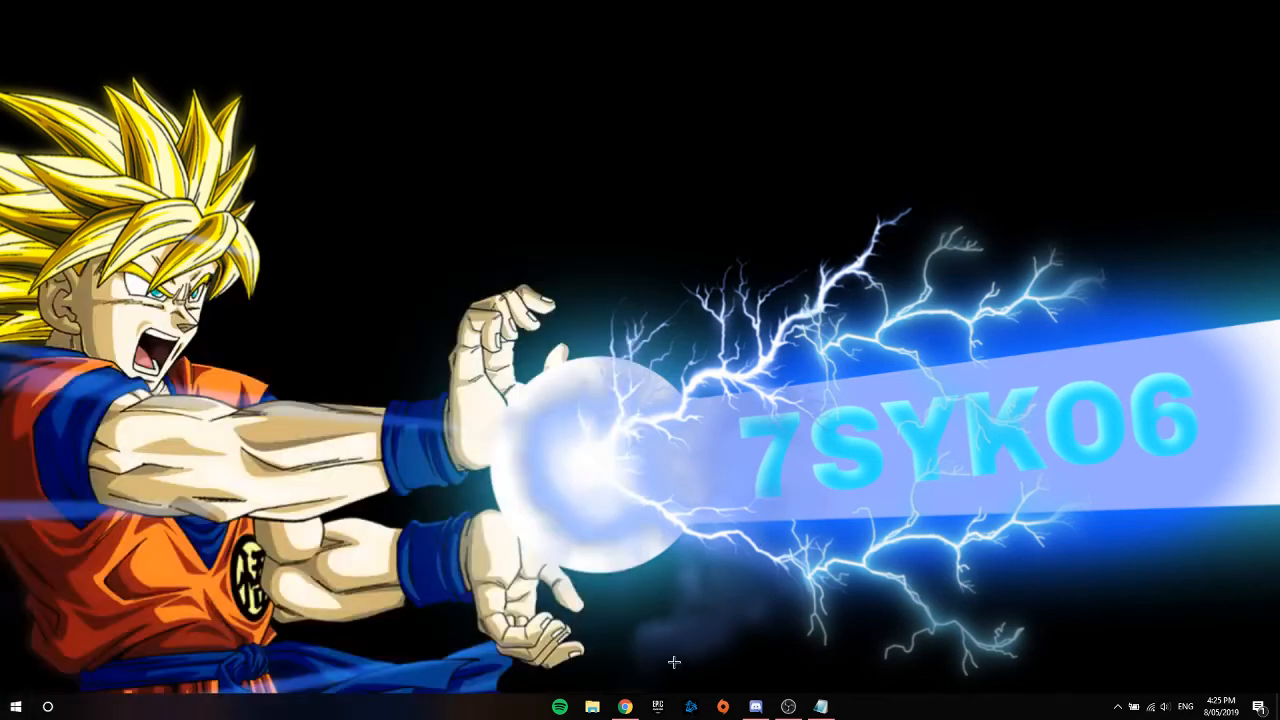
{"action": "mouse_move", "coordinate": [770, 598]}
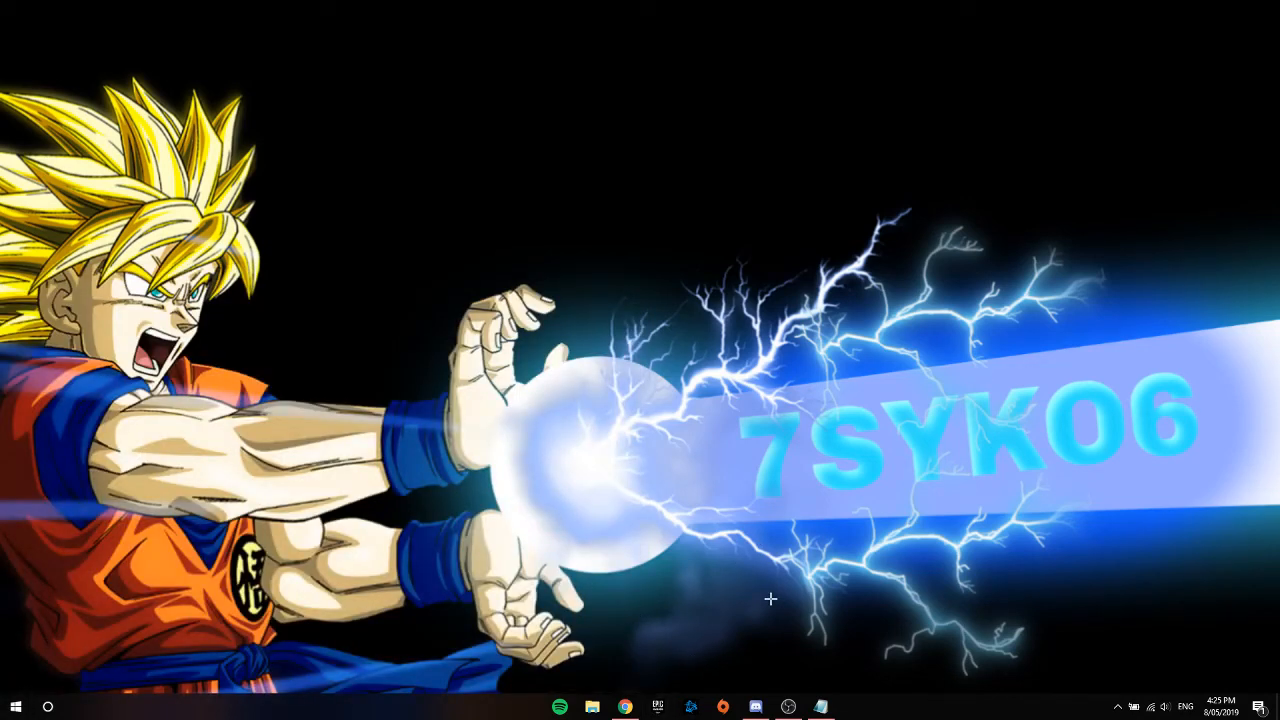
{"action": "mouse_move", "coordinate": [787, 707]}
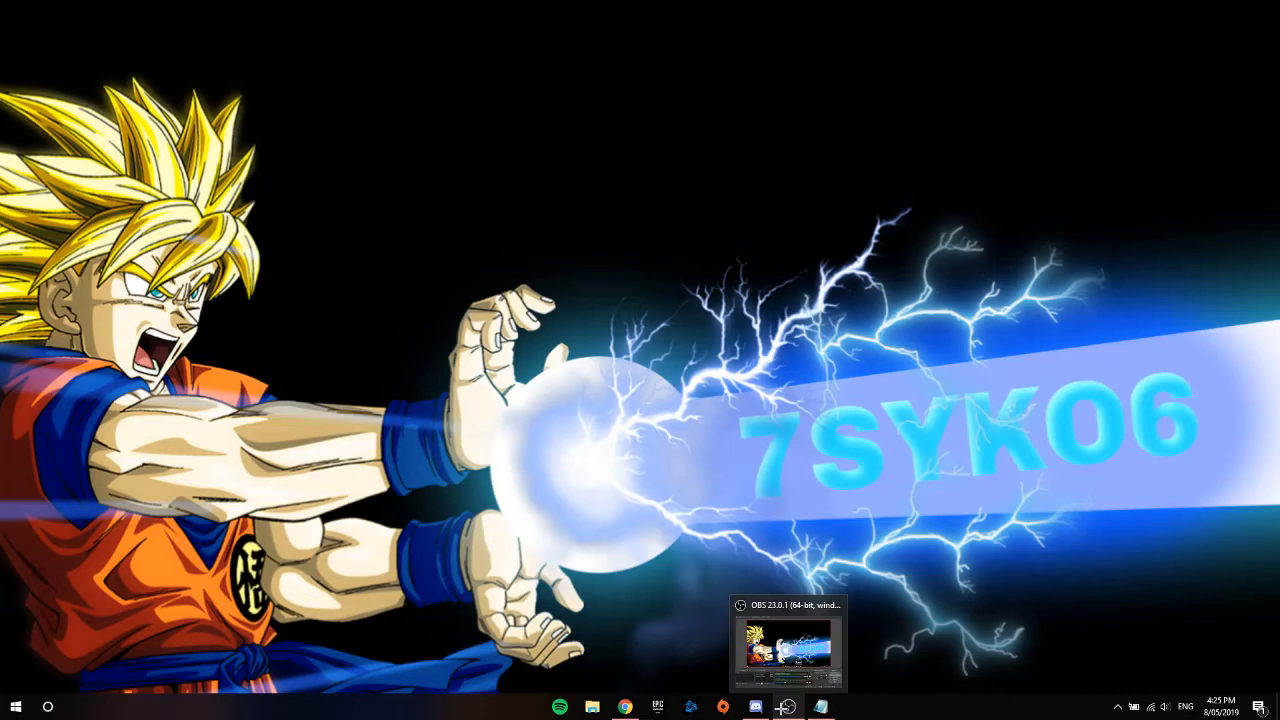
{"action": "mouse_move", "coordinate": [788, 645]}
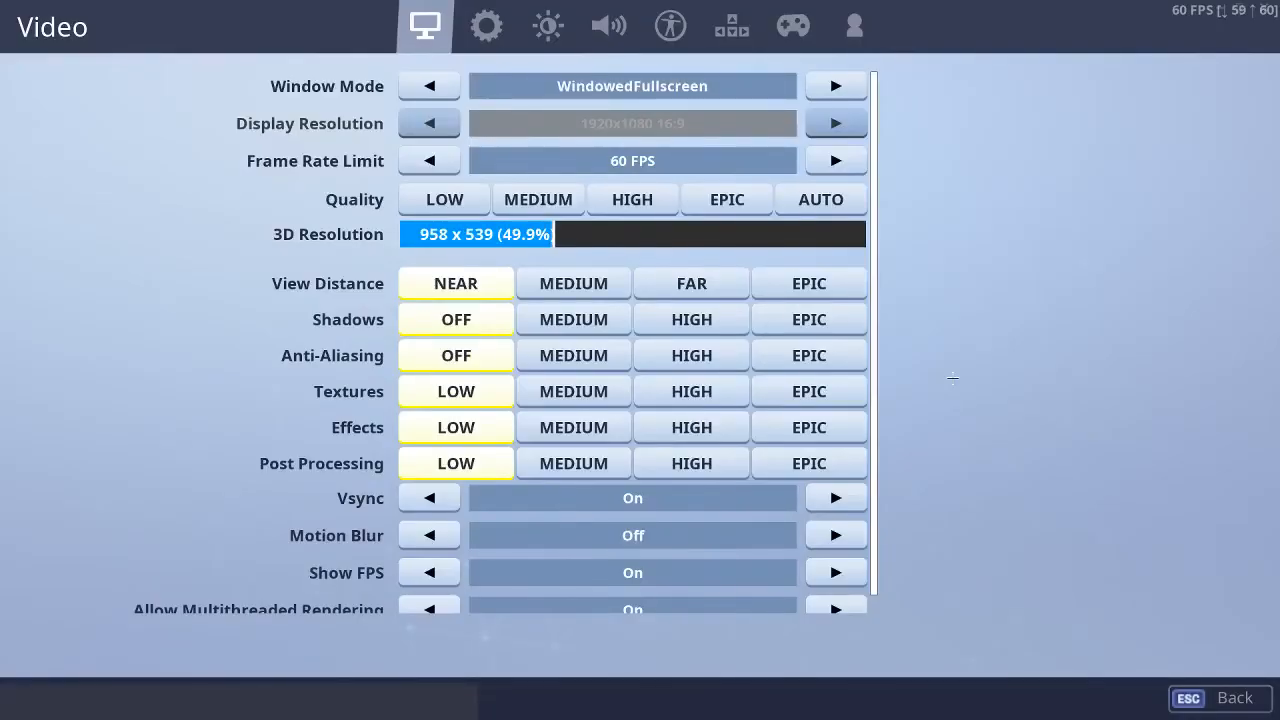
{"action": "mouse_move", "coordinate": [1102, 403]}
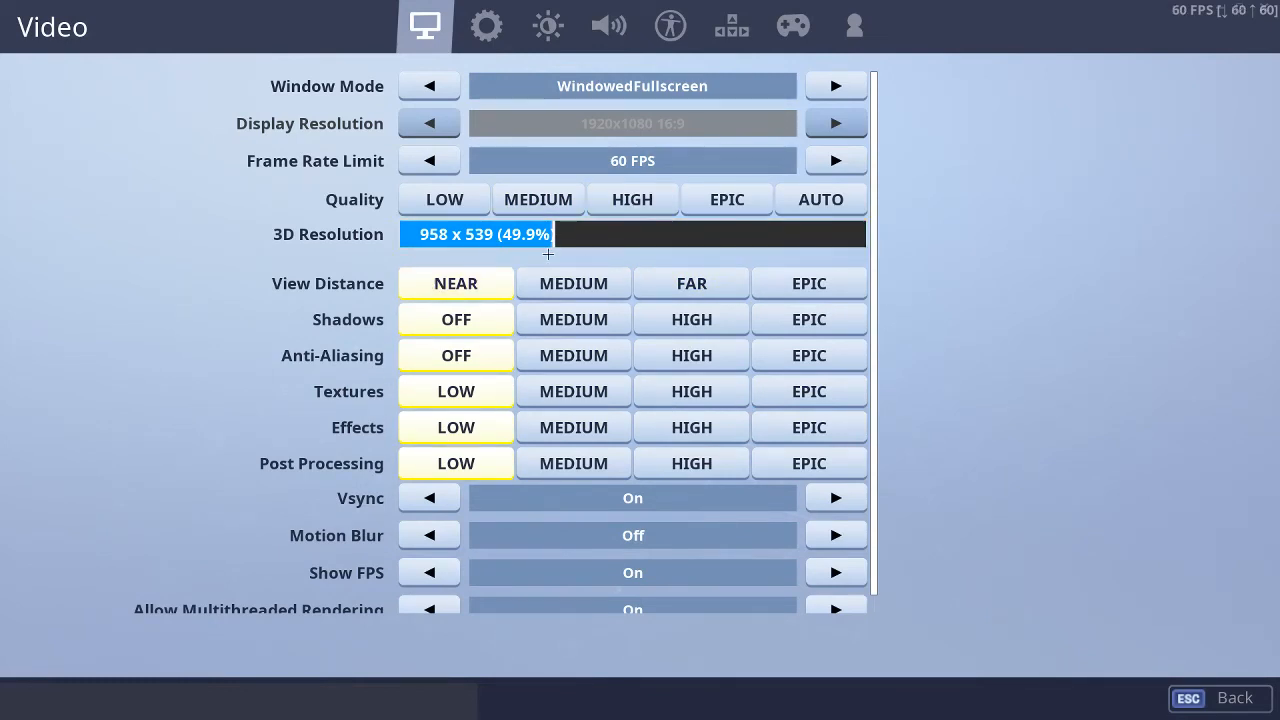
Raise Fortnite's 3D Resolution to 1030 x 580 (53.7%) with the other video options kept low
{"action": "left_click_drag", "start_coordinate": [548, 234], "coordinate": [405, 234]}
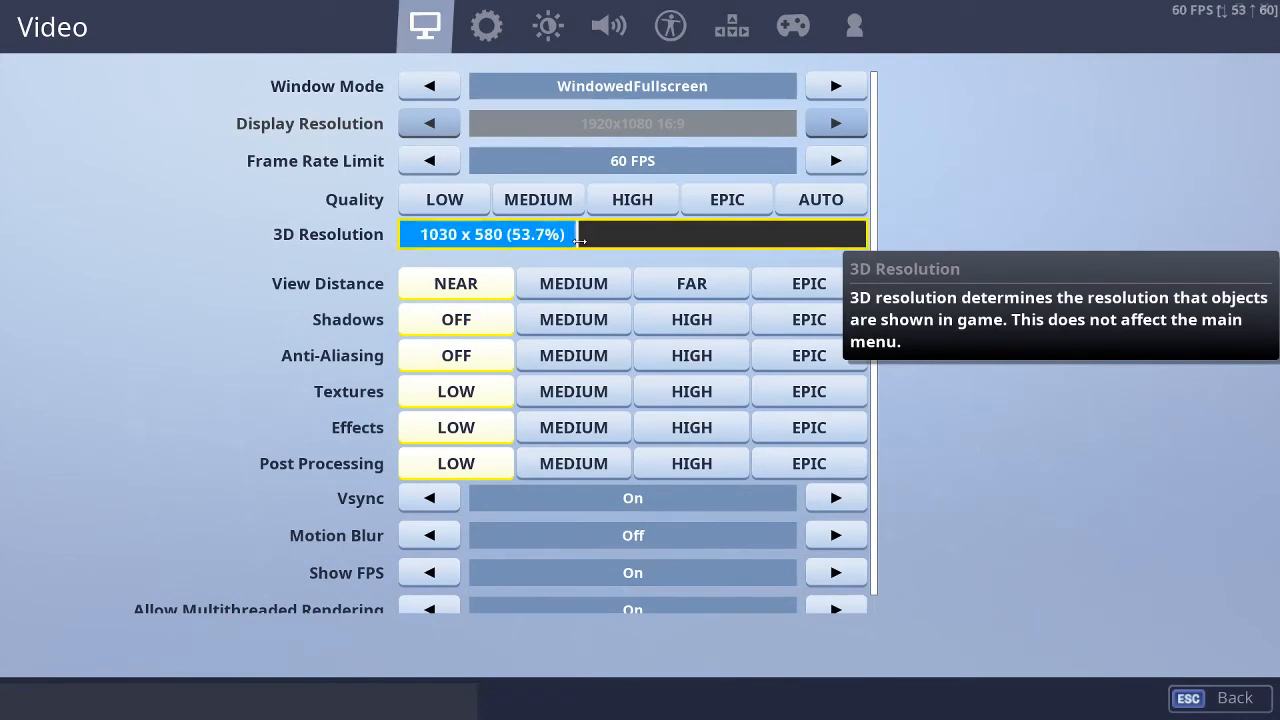
{"action": "left_click", "coordinate": [573, 373]}
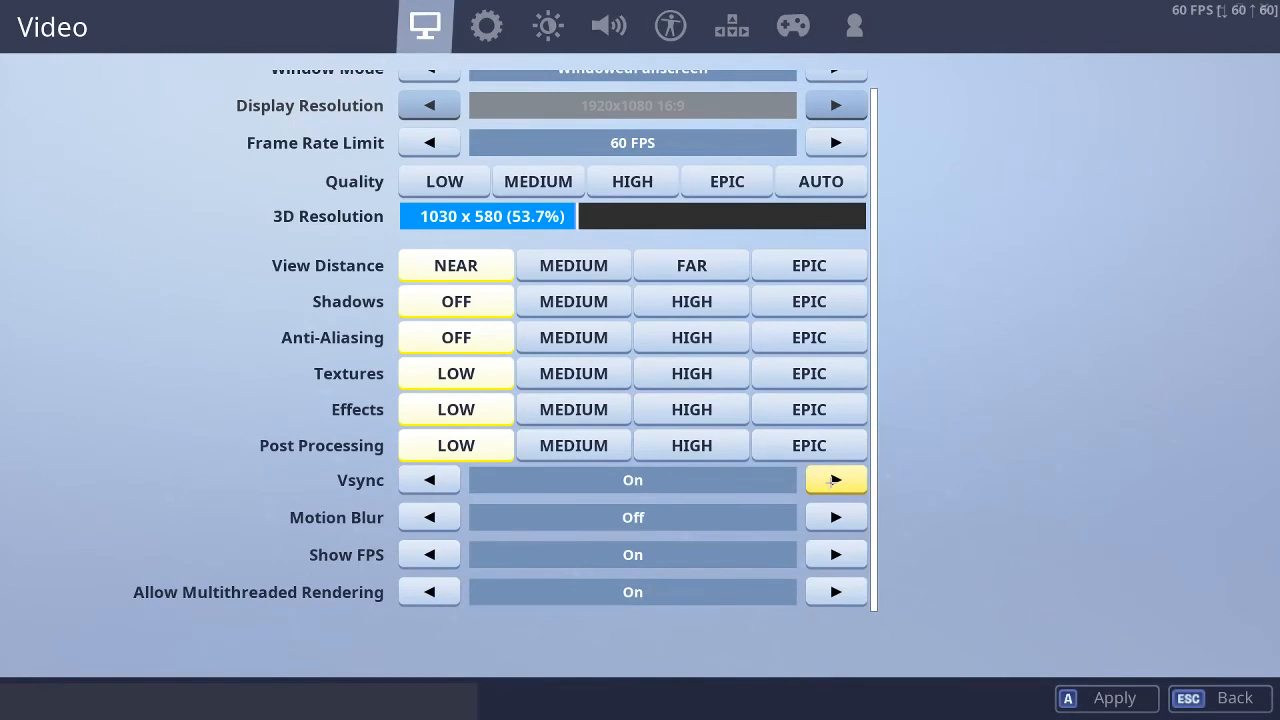
{"action": "mouse_move", "coordinate": [835, 517]}
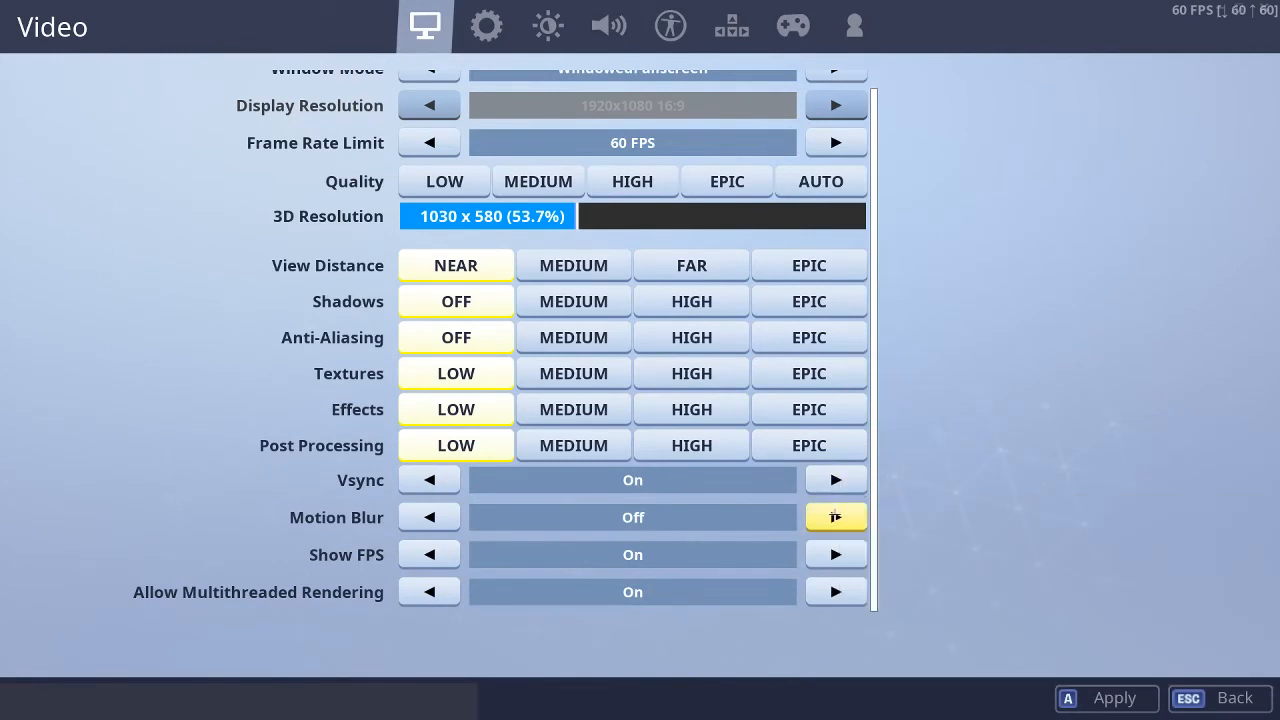
{"action": "mouse_move", "coordinate": [235, 603]}
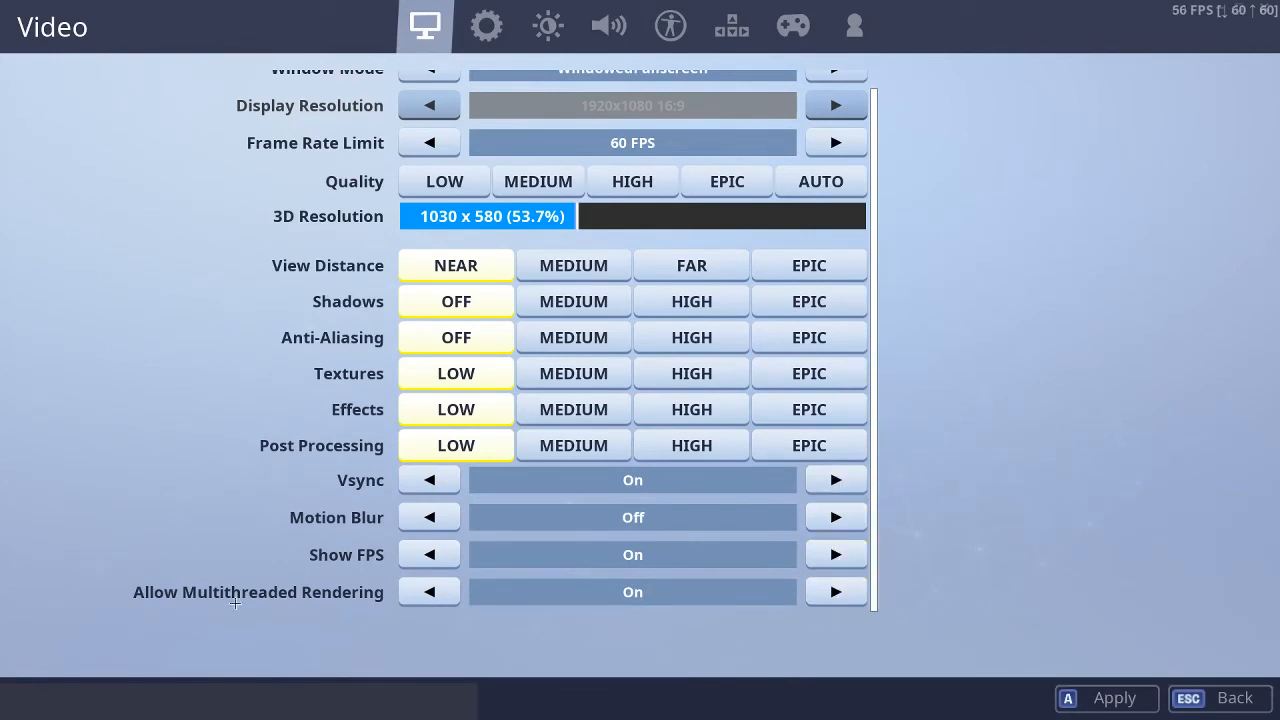
{"action": "mouse_move", "coordinate": [835, 591]}
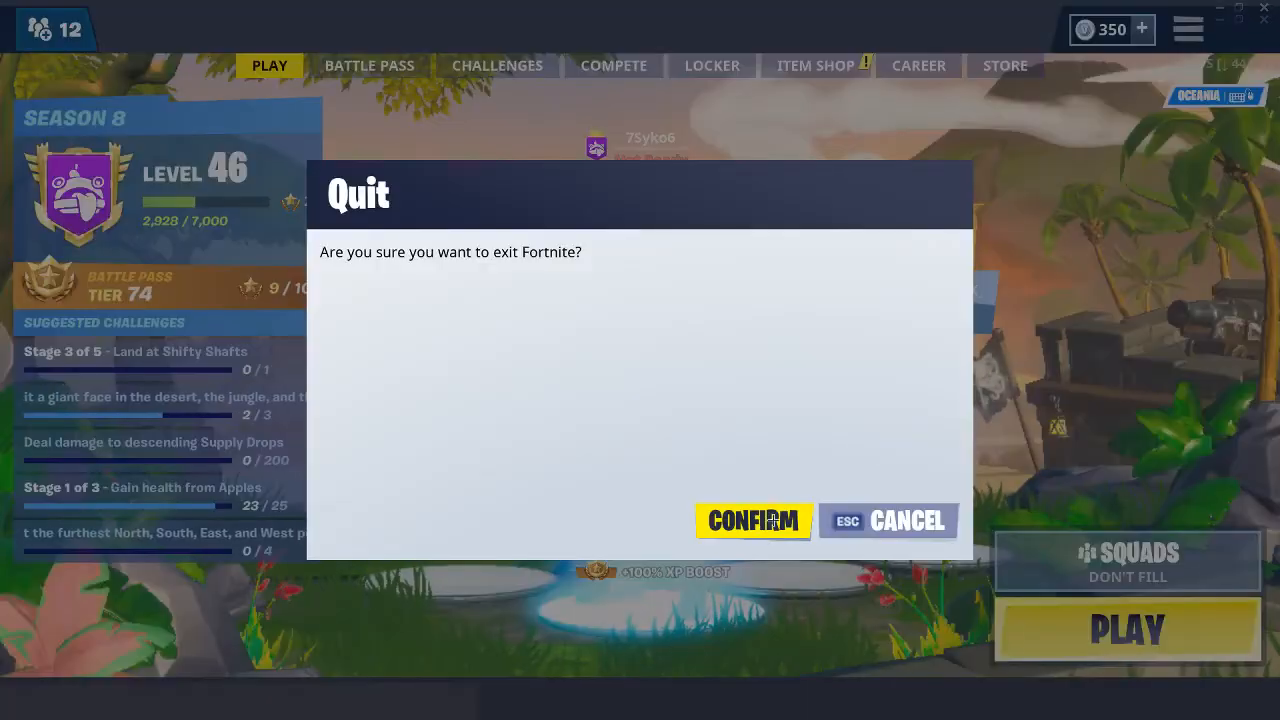
Confirm quitting Fortnite to return to the Windows desktop
{"action": "left_click", "coordinate": [753, 520]}
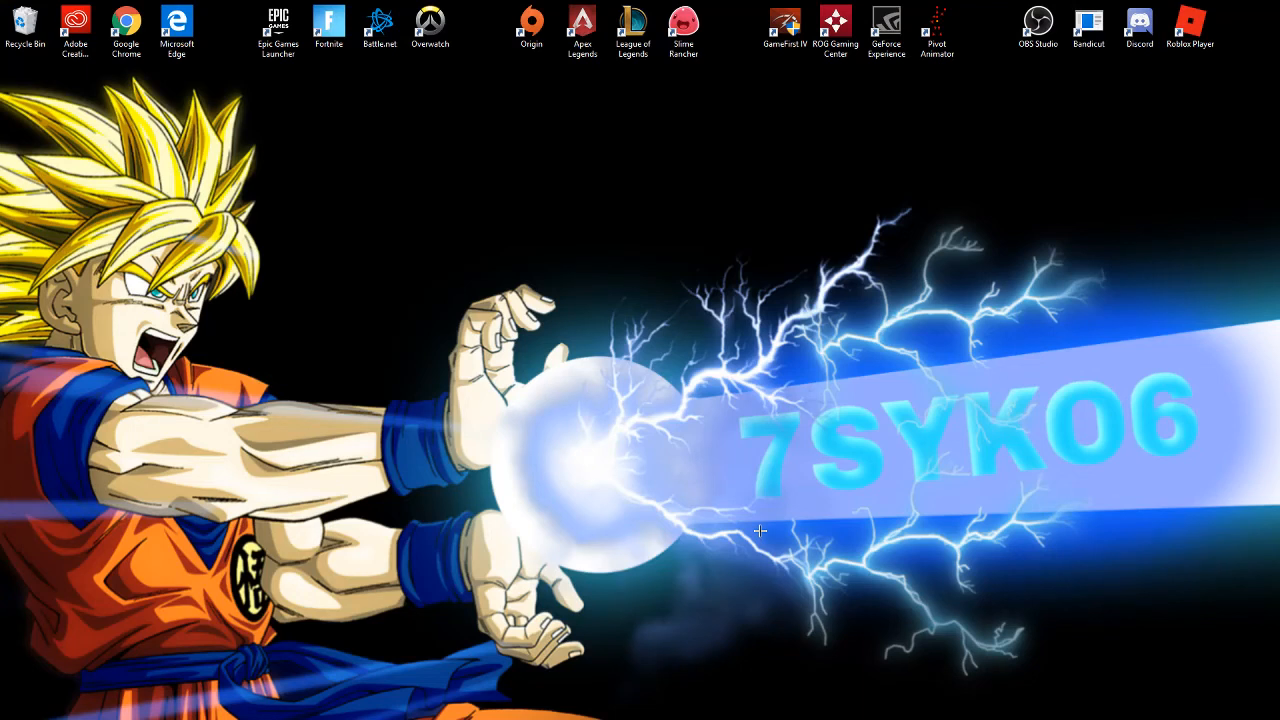